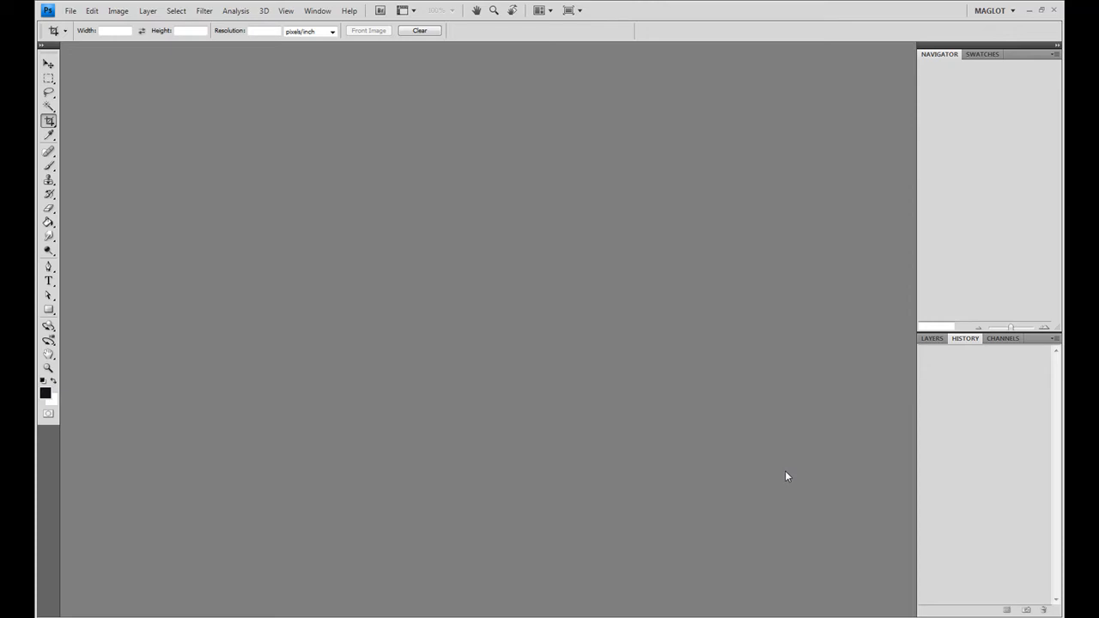
mouse_move(504, 198)
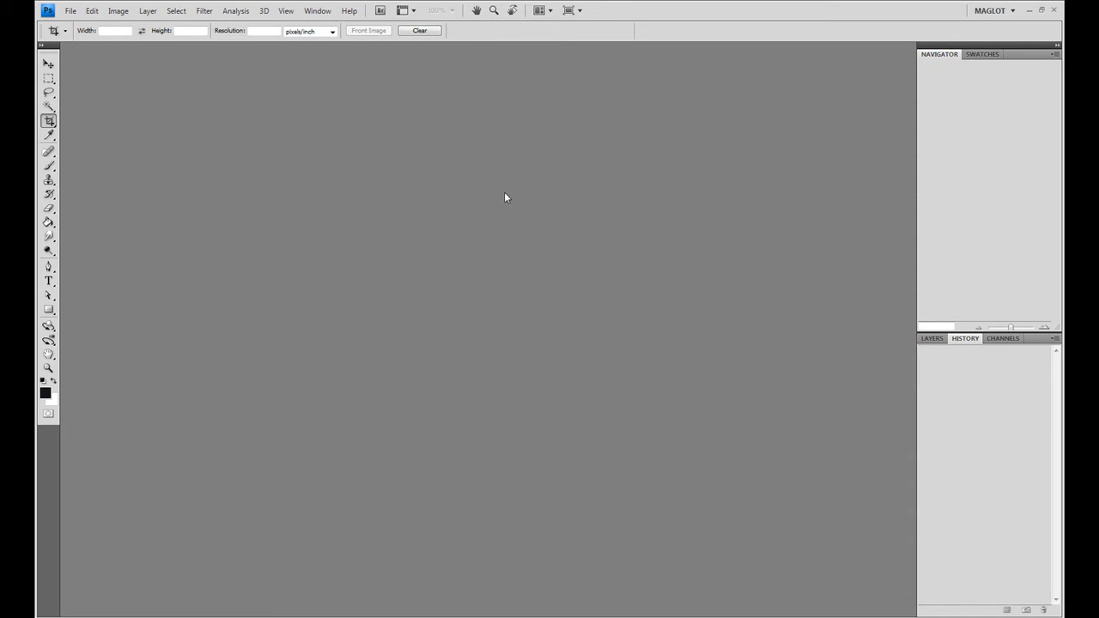
mouse_move(419, 423)
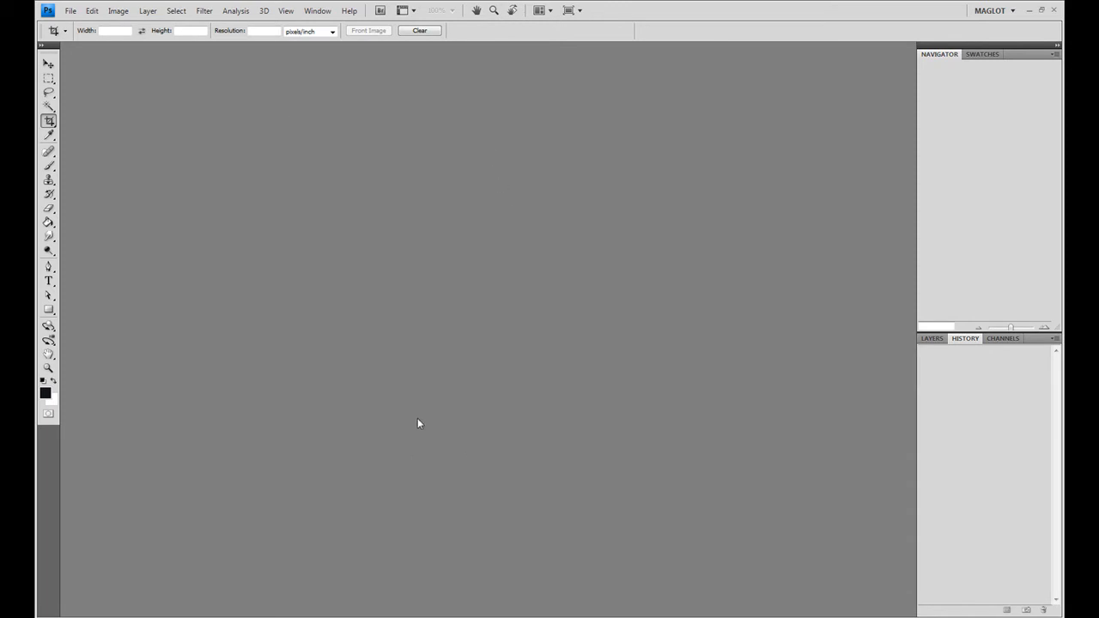
mouse_move(67, 11)
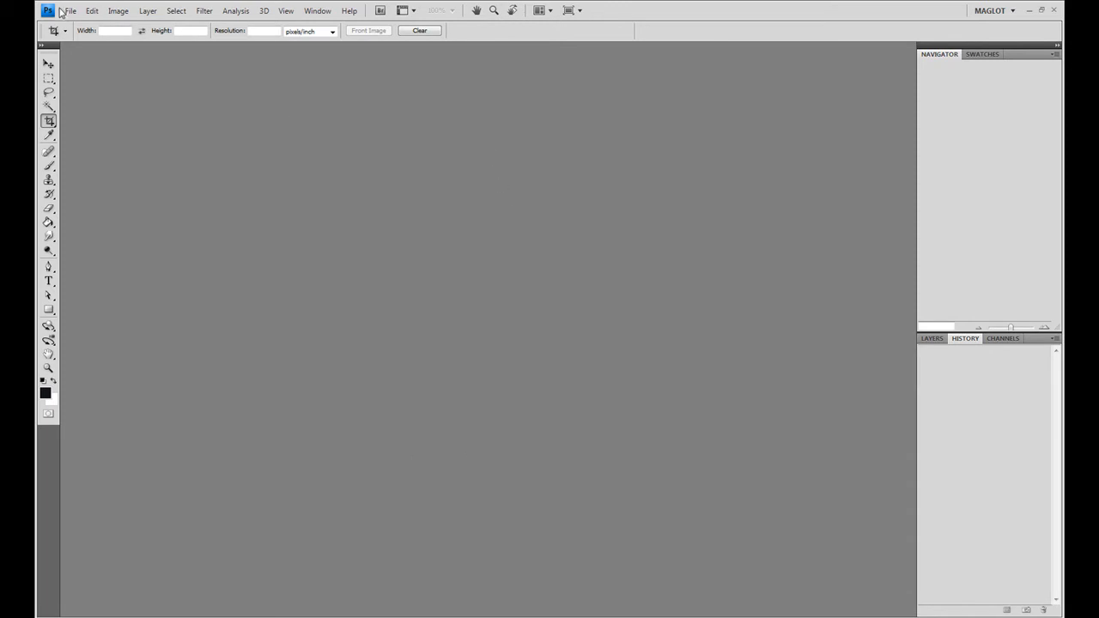
Step: Import the ink drawing from the WIA scanner at 300 DPI into a new document
left_click(68, 10)
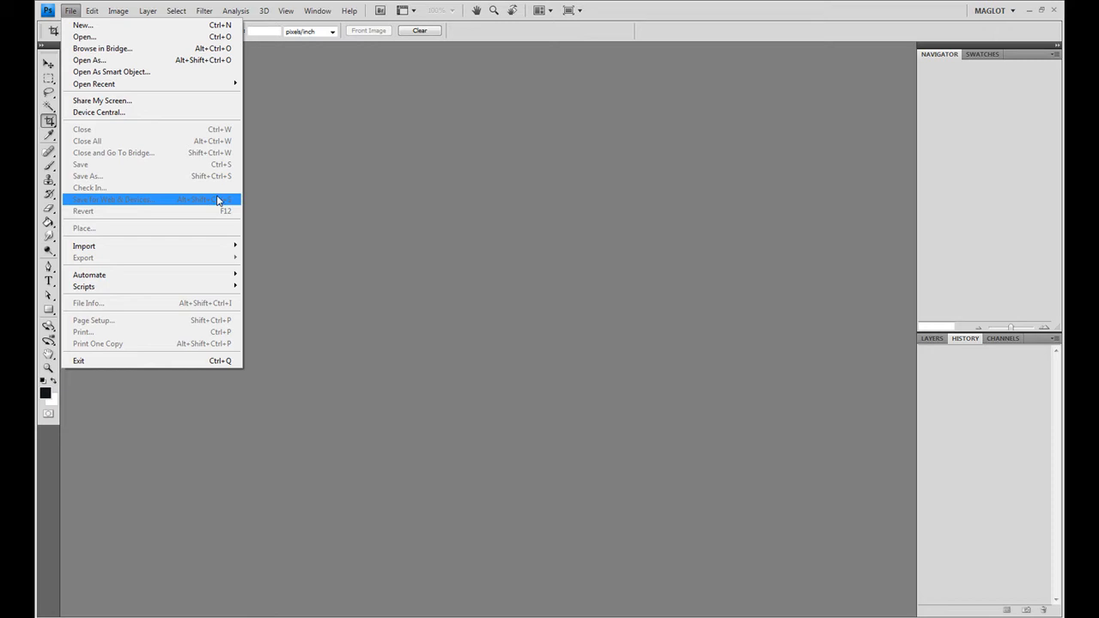
left_click(348, 11)
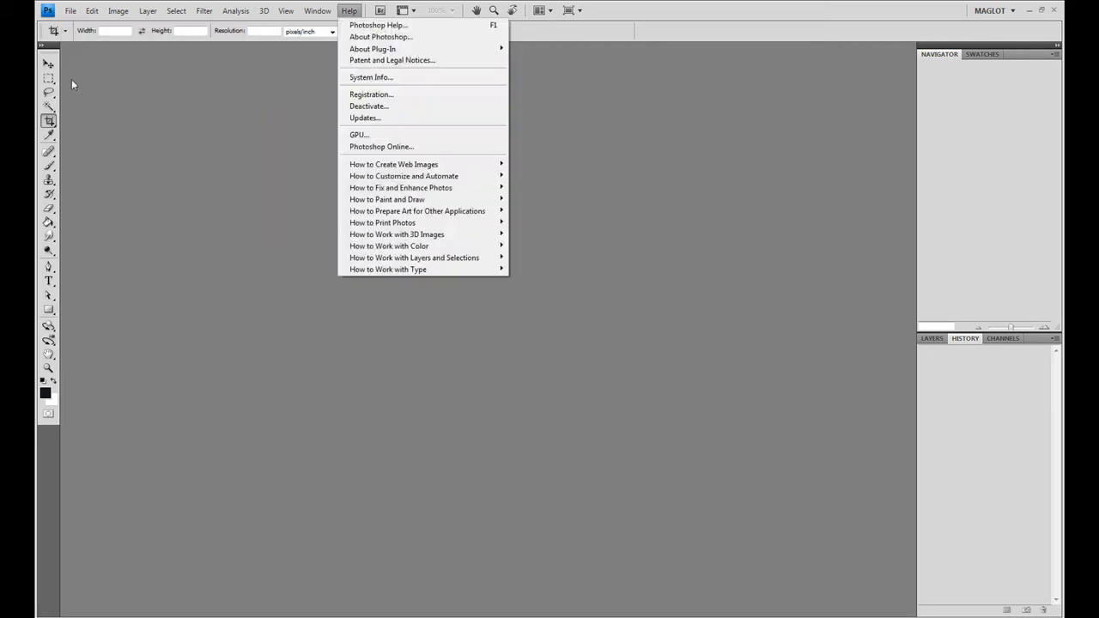
left_click(69, 11)
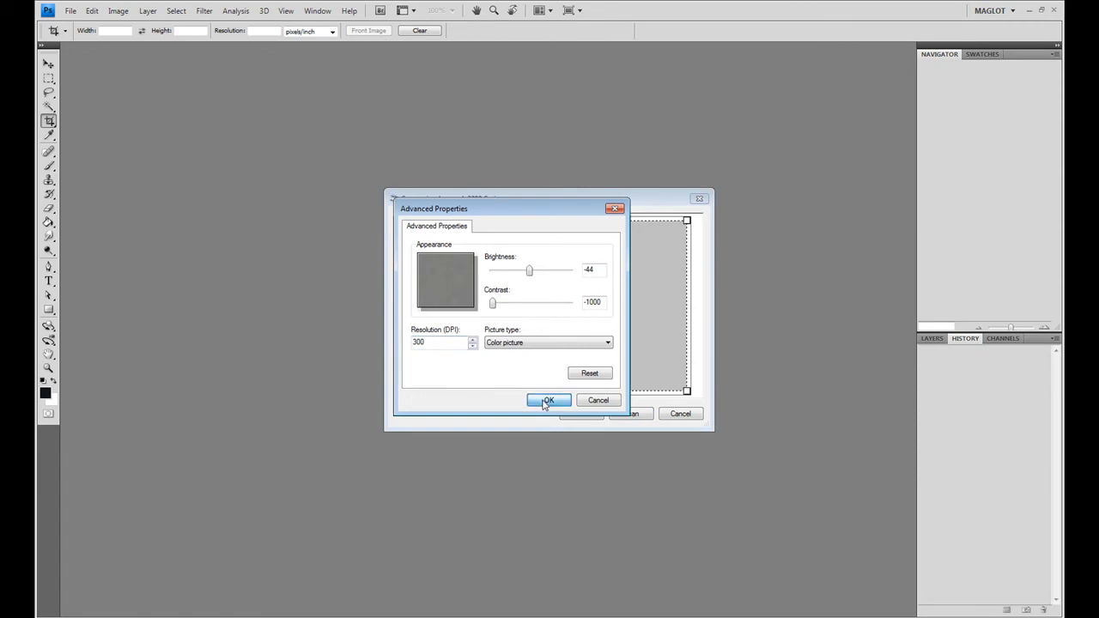
left_click(547, 400)
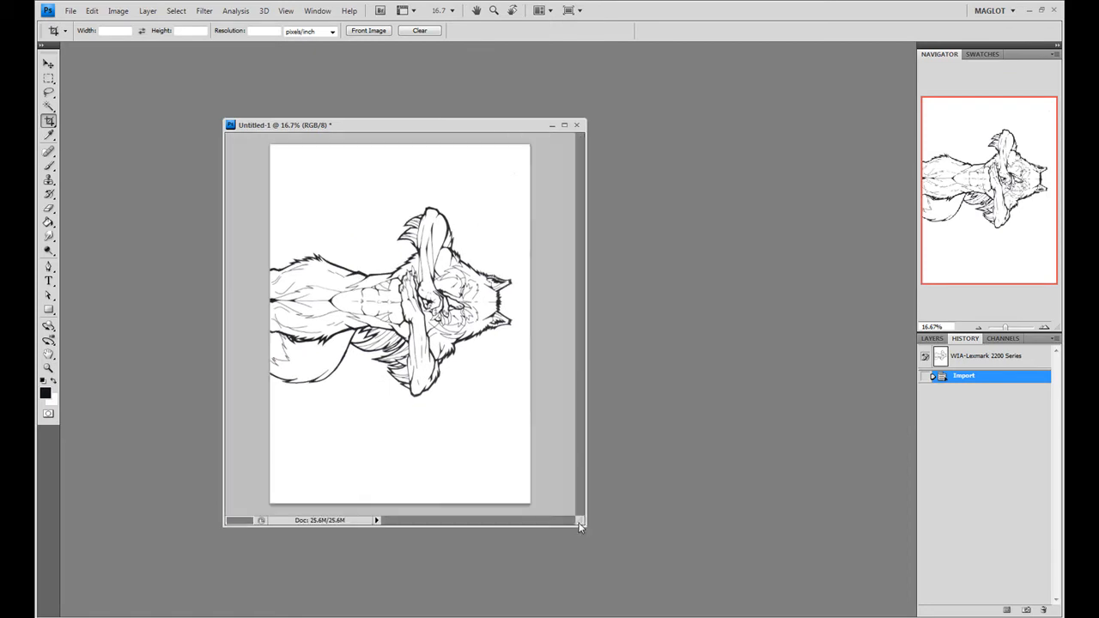
Step: Rotate the canvas 90° counterclockwise so the werewolf stands upright
left_click(91, 10)
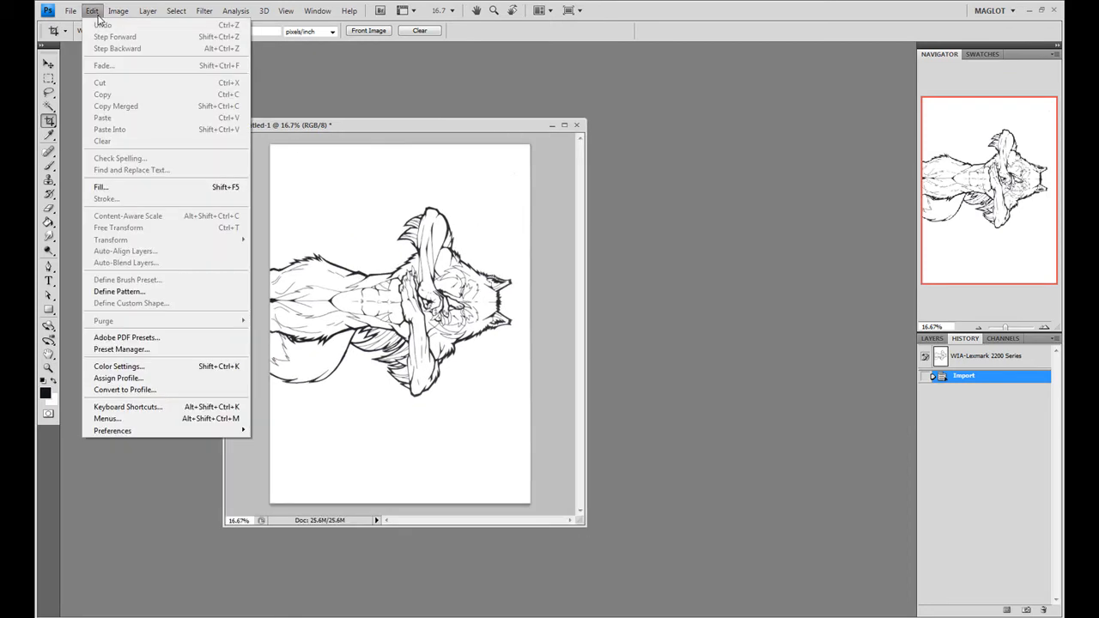
left_click(116, 10)
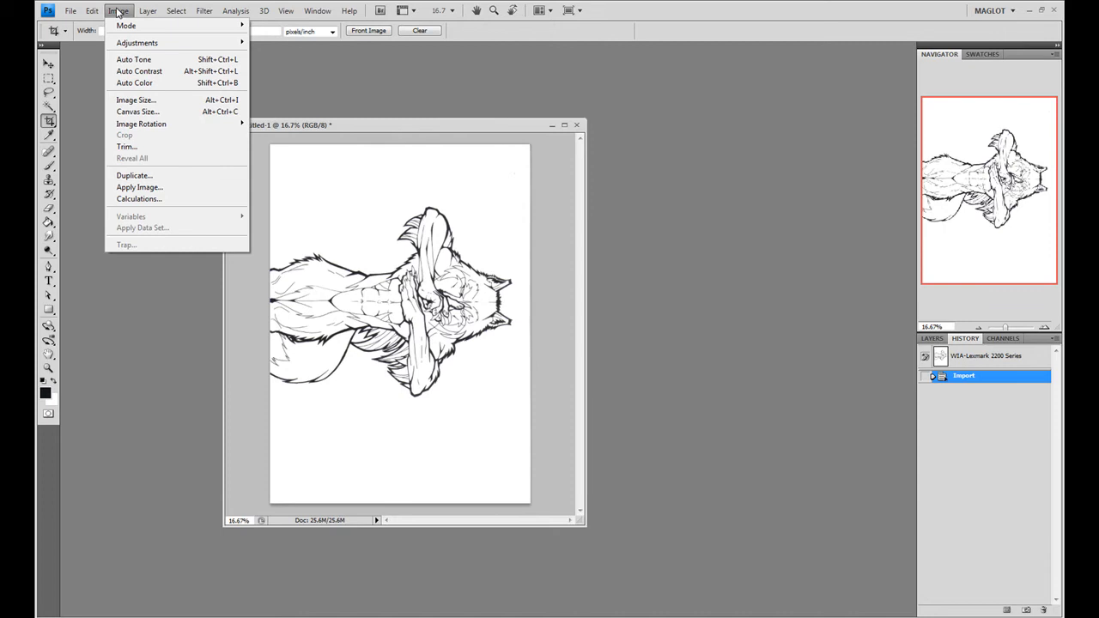
mouse_move(141, 123)
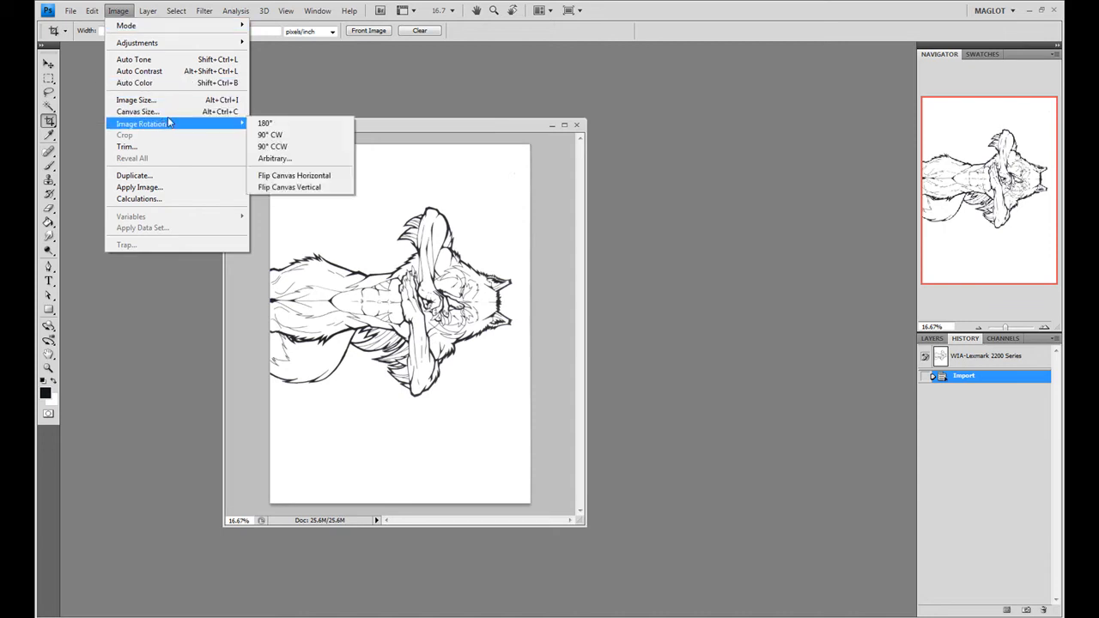
mouse_move(271, 134)
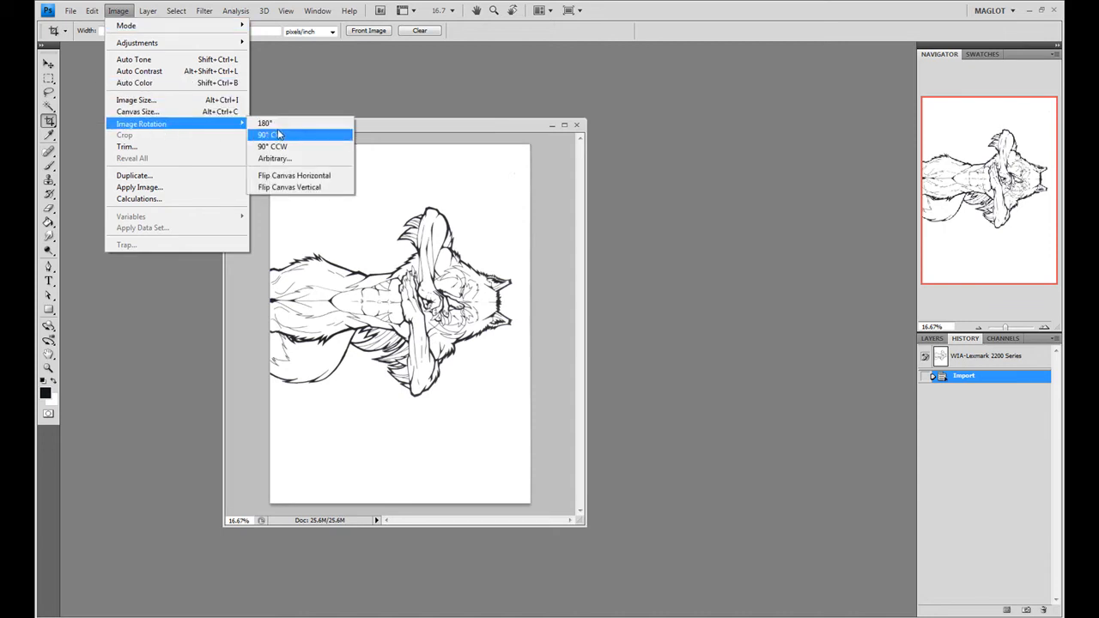
mouse_move(283, 146)
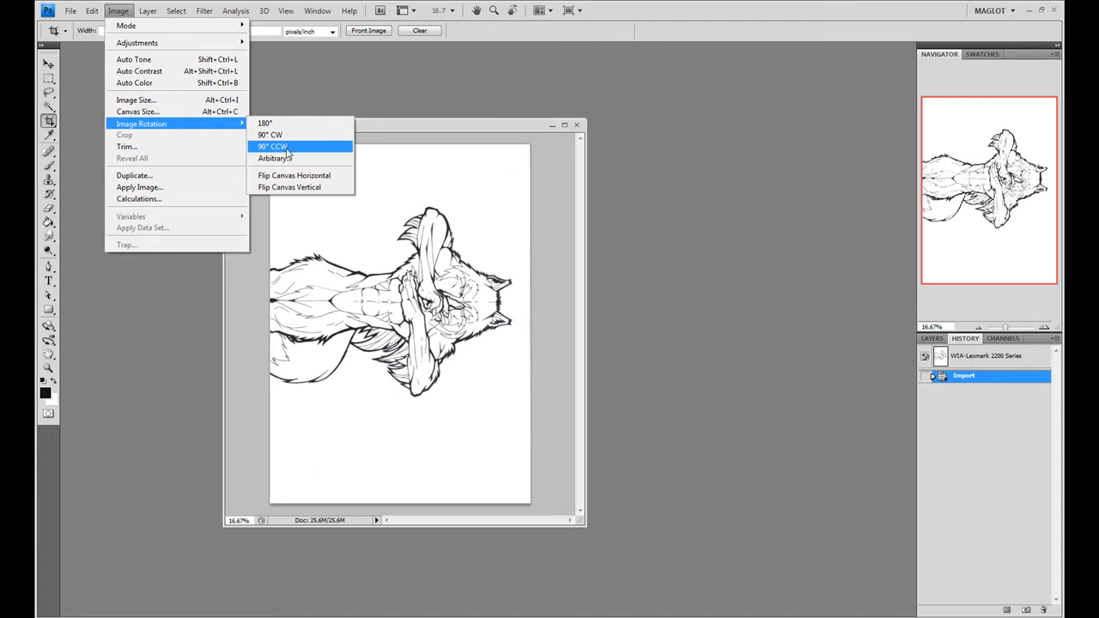
left_click(271, 146)
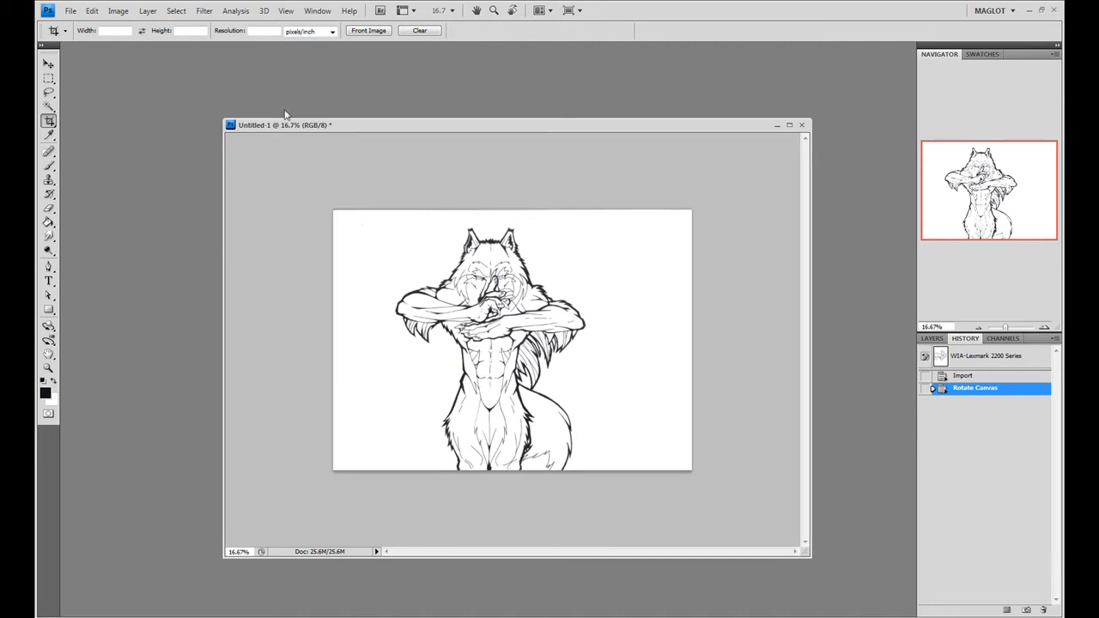
Step: Mark a crop box around the werewolf figure to trim the scan
left_click_drag(283, 123, 185, 99)
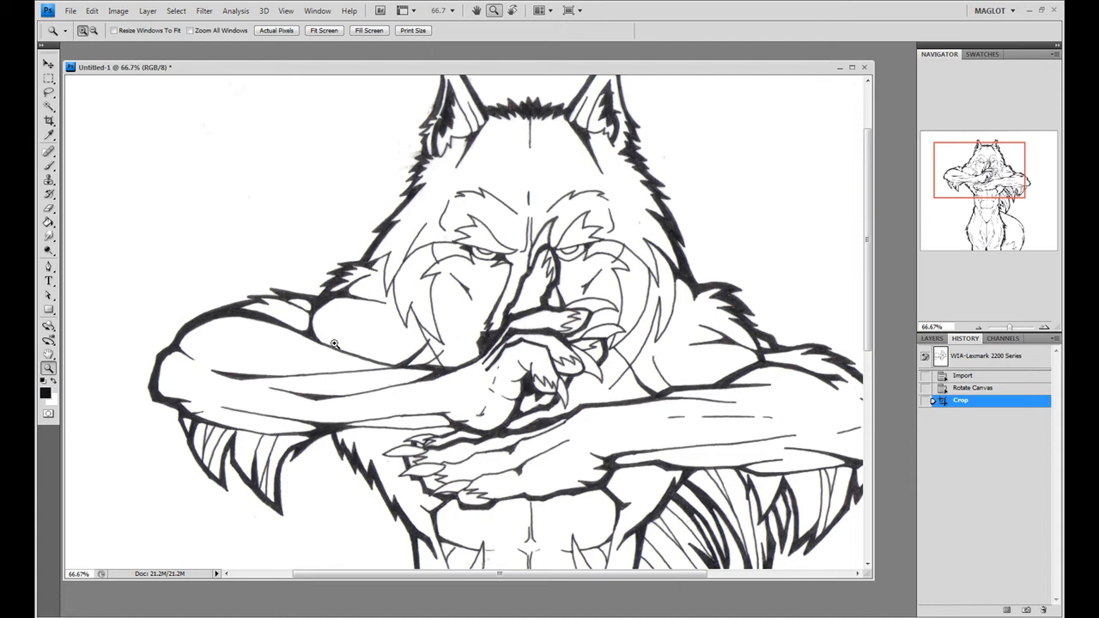
Step: Bring up the Levels adjustment and move its window off the drawing
left_click(116, 10)
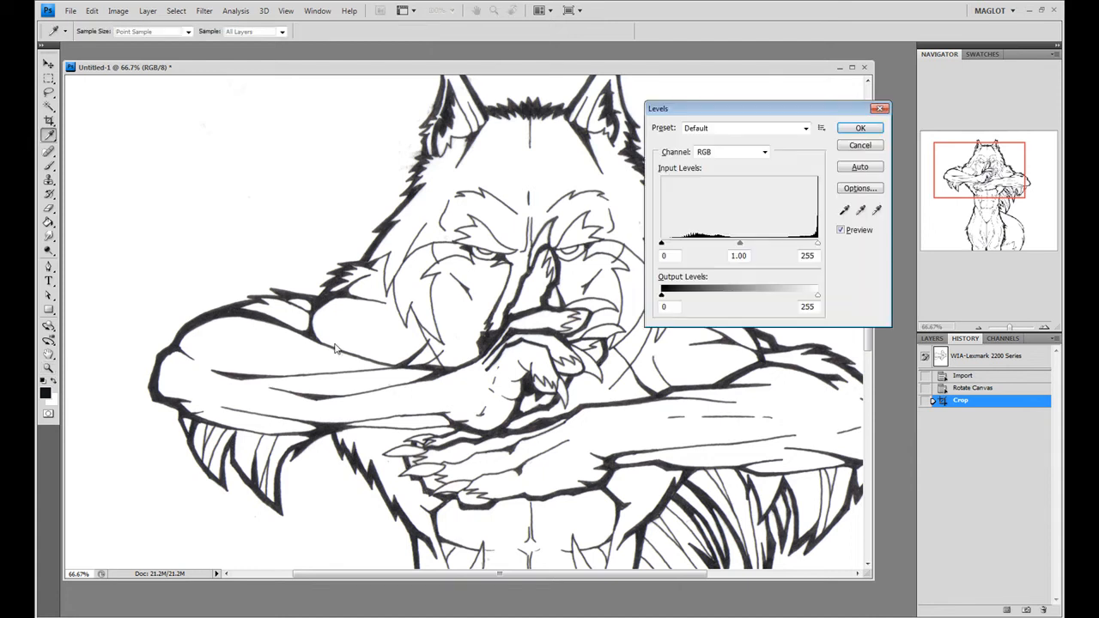
left_click_drag(764, 108, 258, 108)
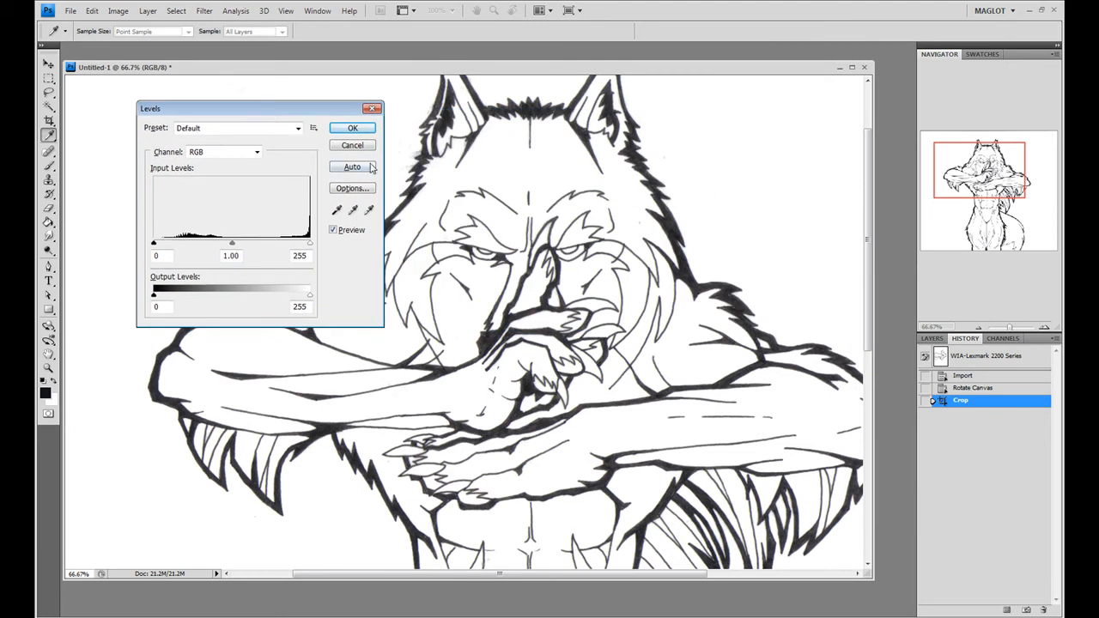
left_click(117, 10)
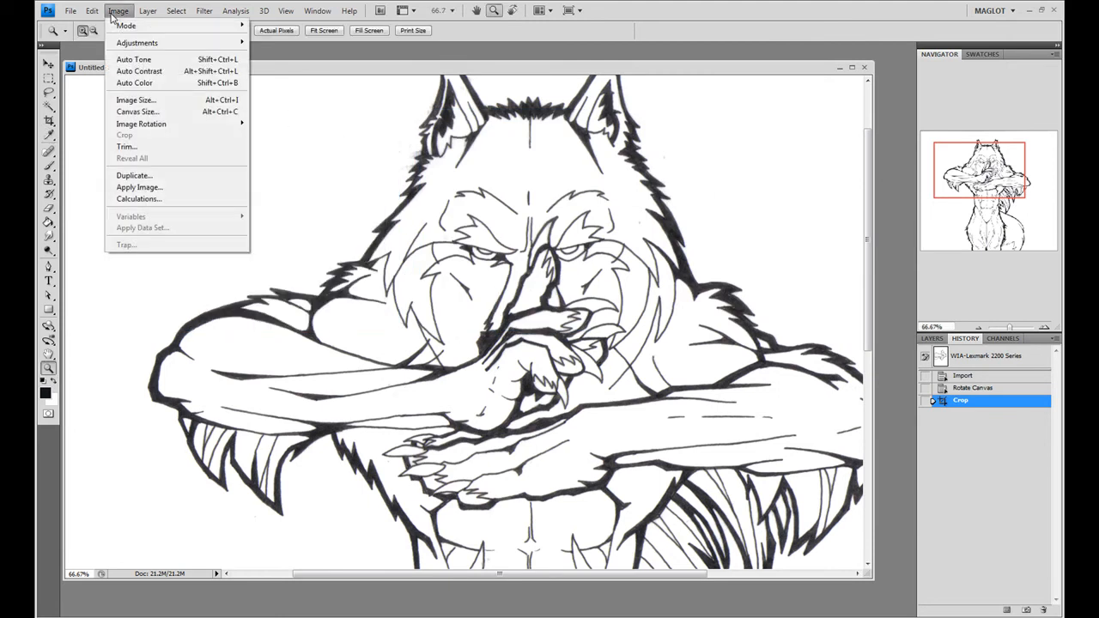
mouse_move(137, 43)
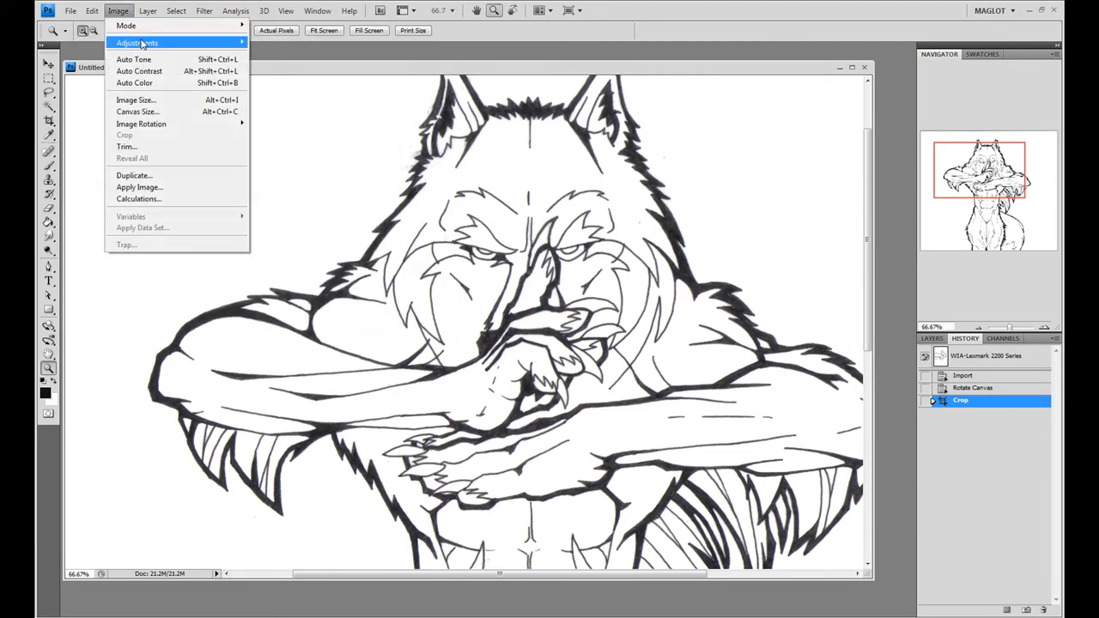
mouse_move(137, 41)
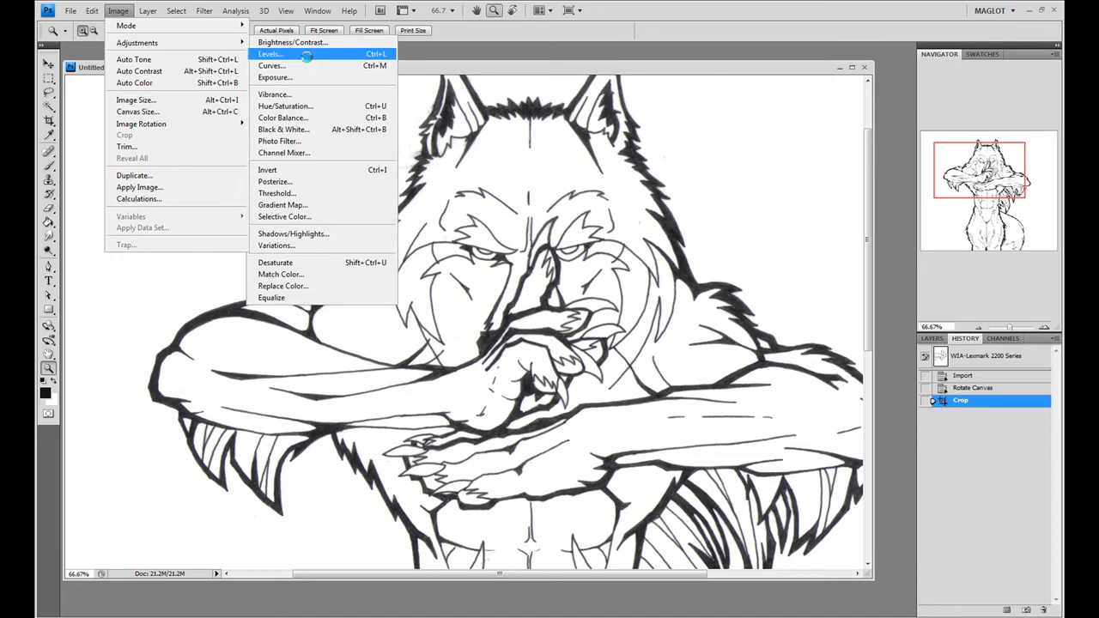
left_click(270, 54)
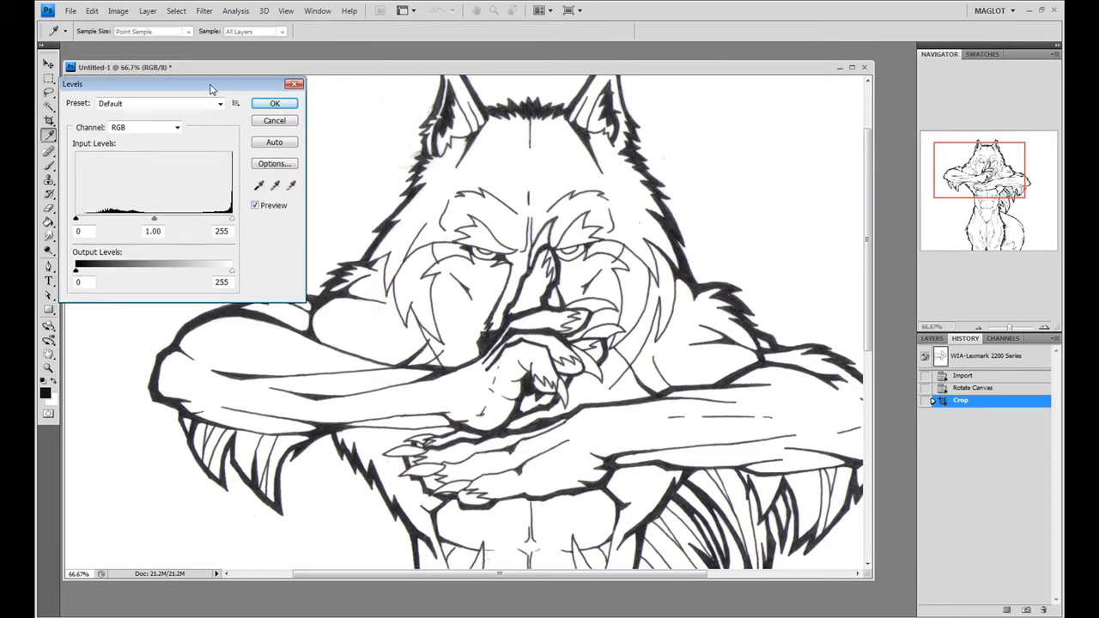
left_click_drag(209, 90, 185, 70)
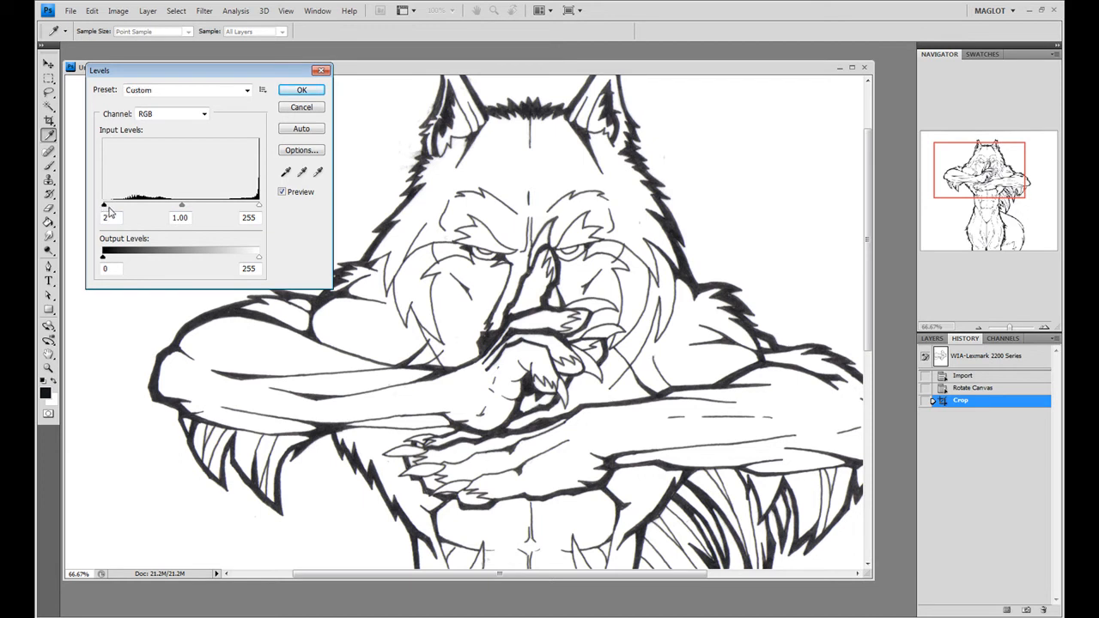
Step: Raise the black input point to about 43, then let Auto set the tones and apply Levels
left_click_drag(103, 204, 131, 204)
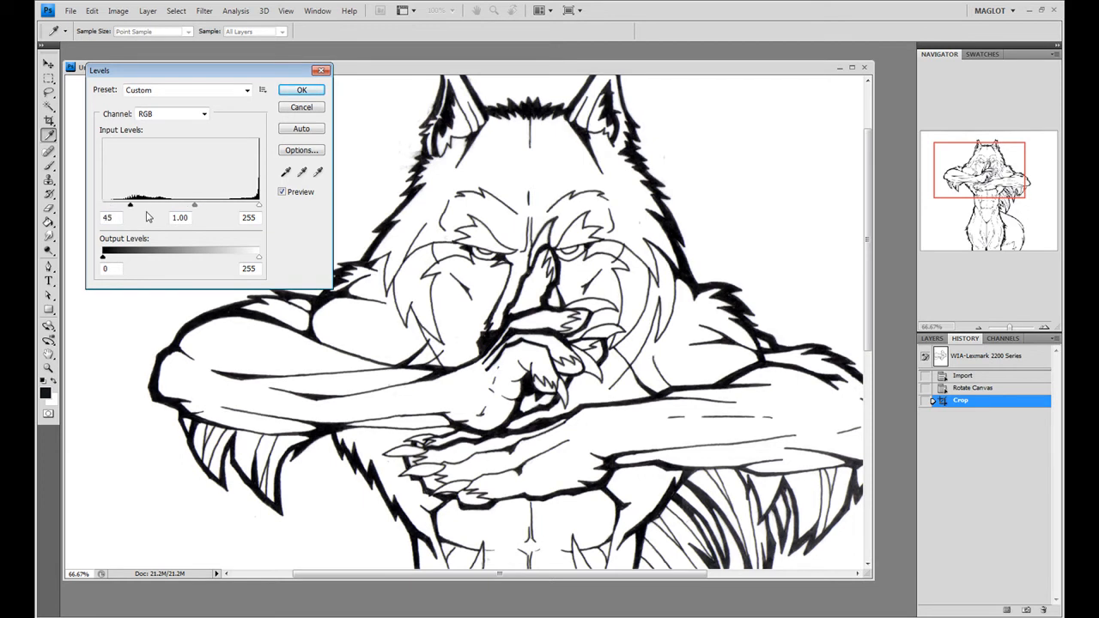
left_click_drag(130, 204, 146, 204)
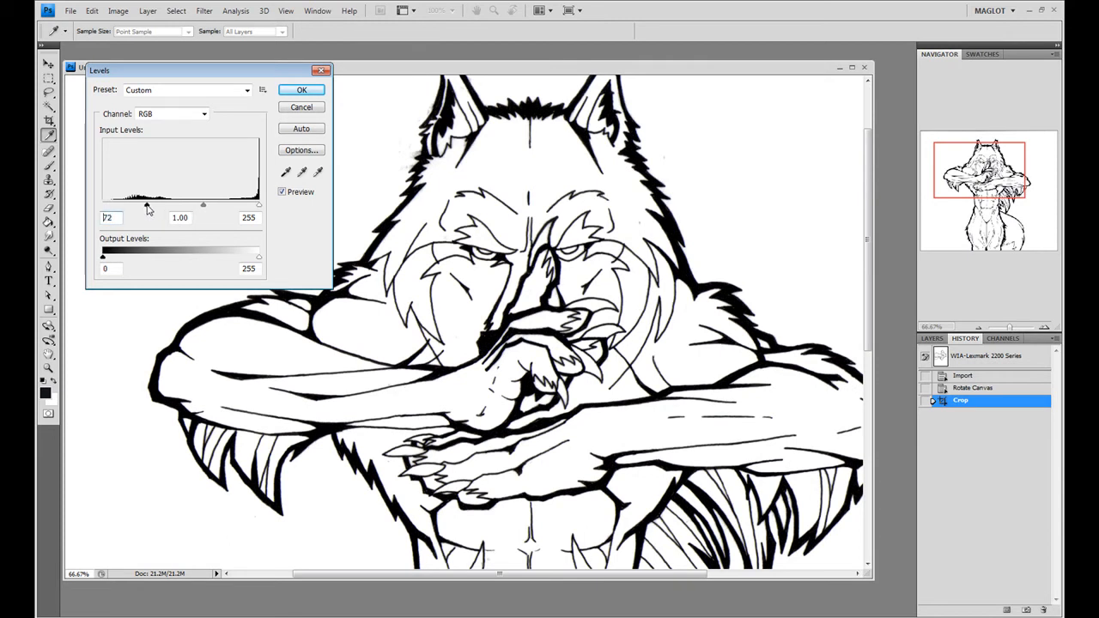
left_click_drag(146, 206, 153, 206)
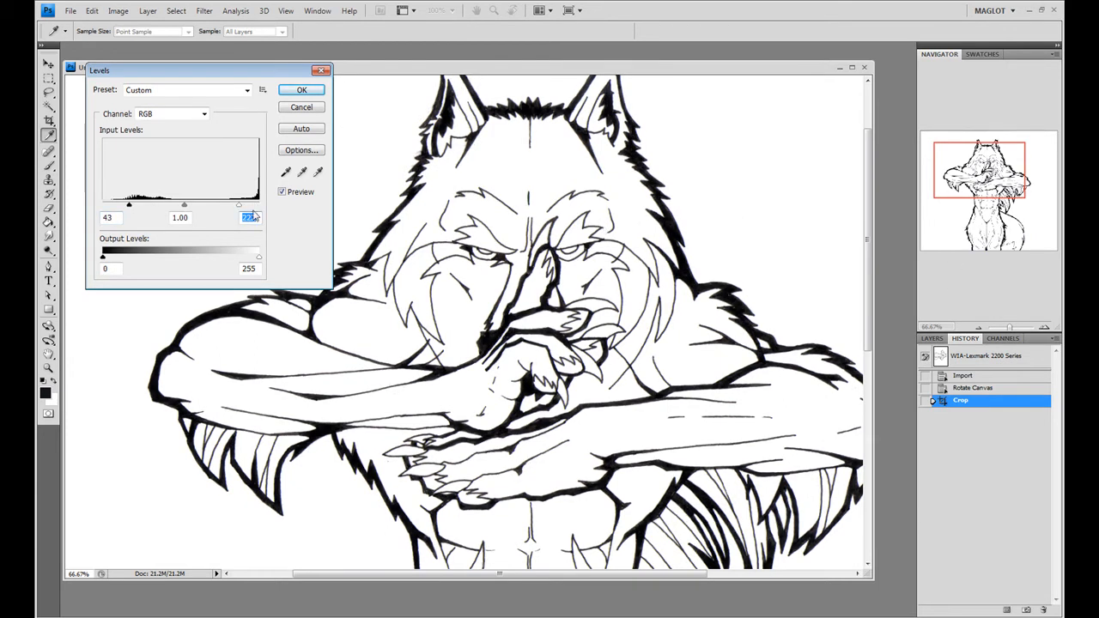
left_click(302, 89)
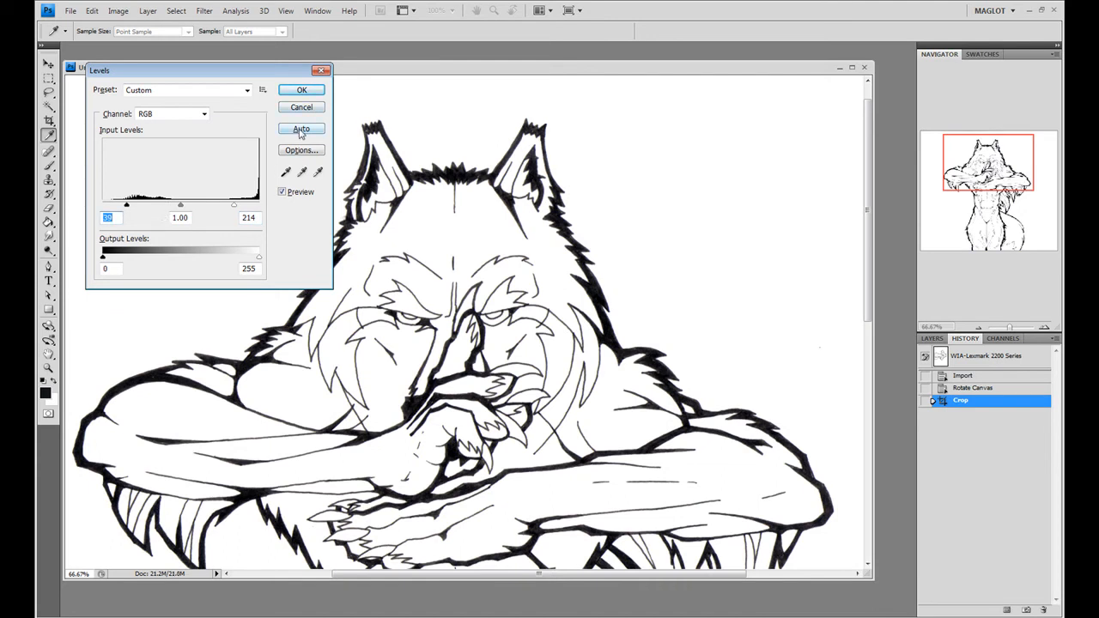
left_click(302, 127)
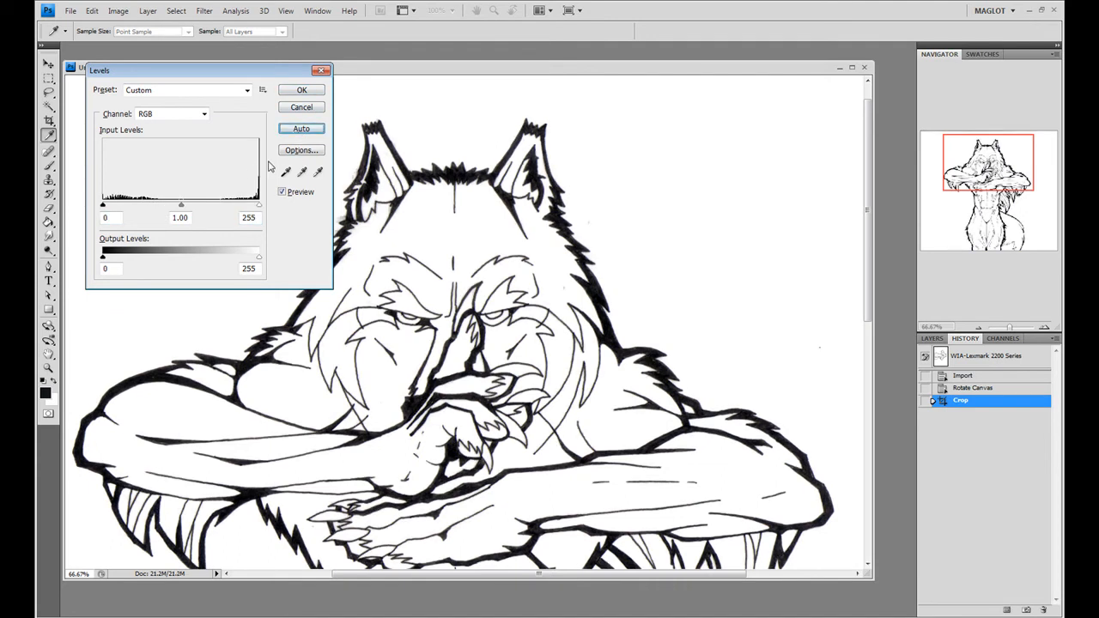
left_click(302, 89)
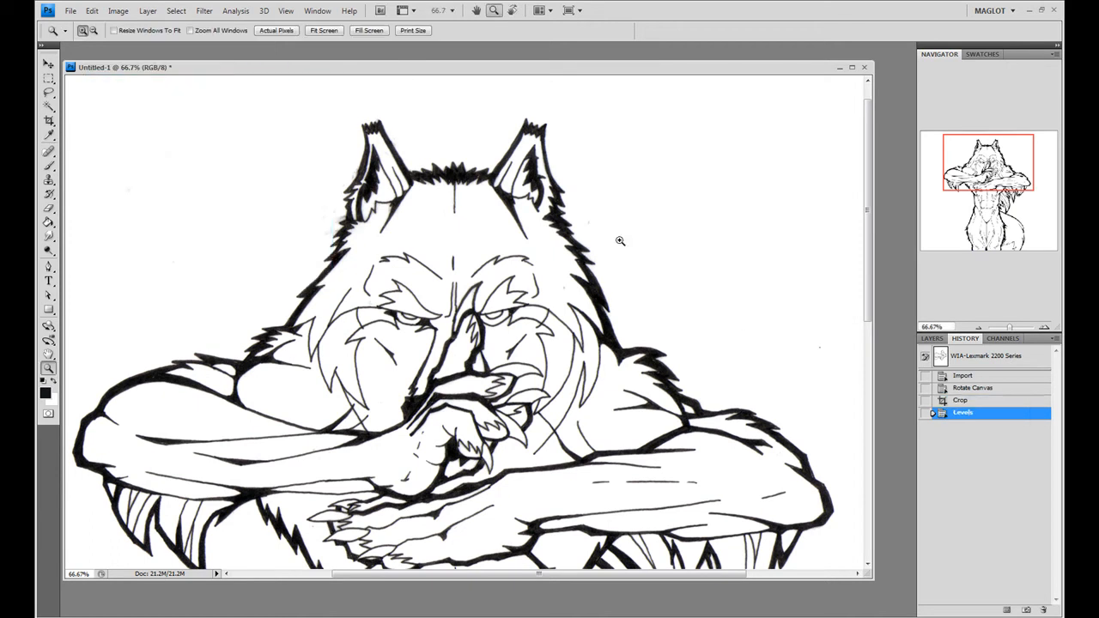
mouse_move(585, 249)
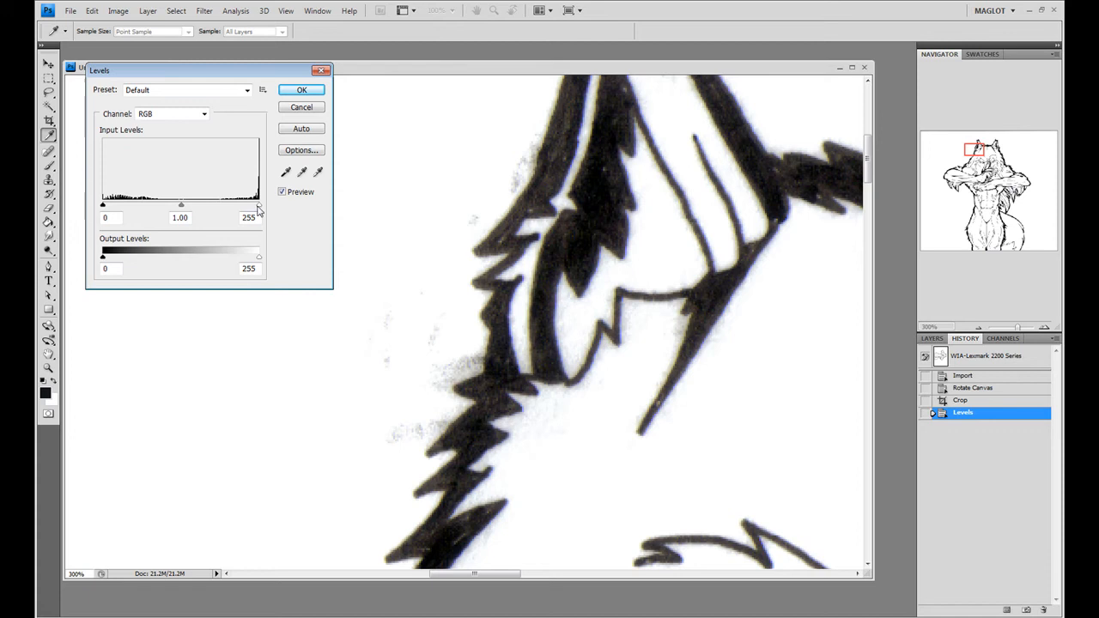
Step: Lower the white point and raise the black point in Levels, then dismiss it before Auto Tone
left_click_drag(257, 204, 240, 205)
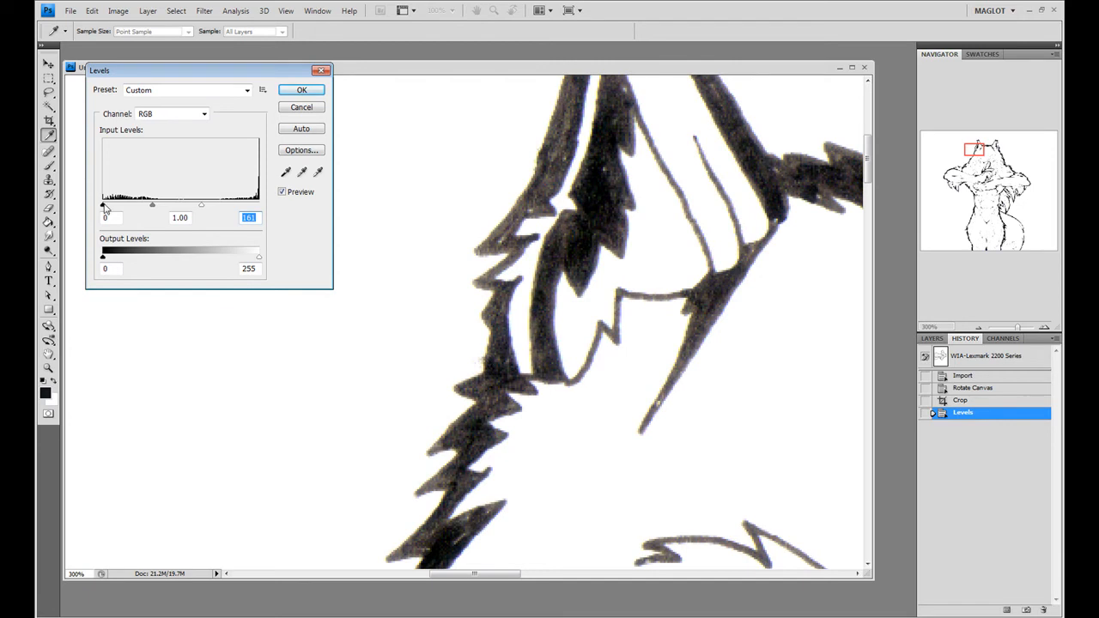
left_click_drag(103, 206, 137, 206)
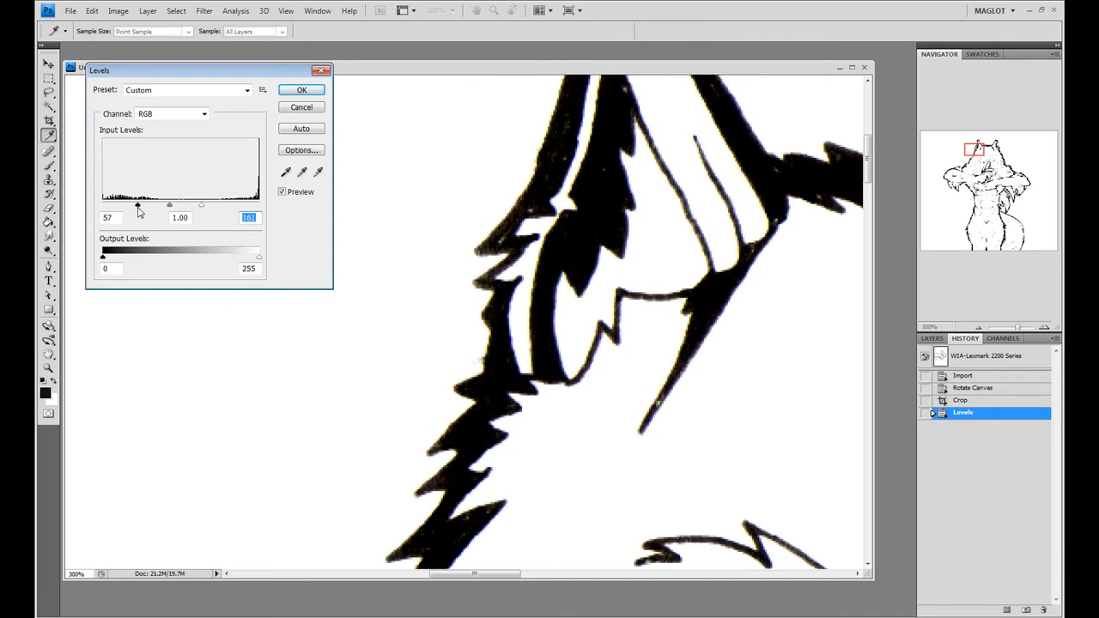
left_click_drag(139, 204, 162, 204)
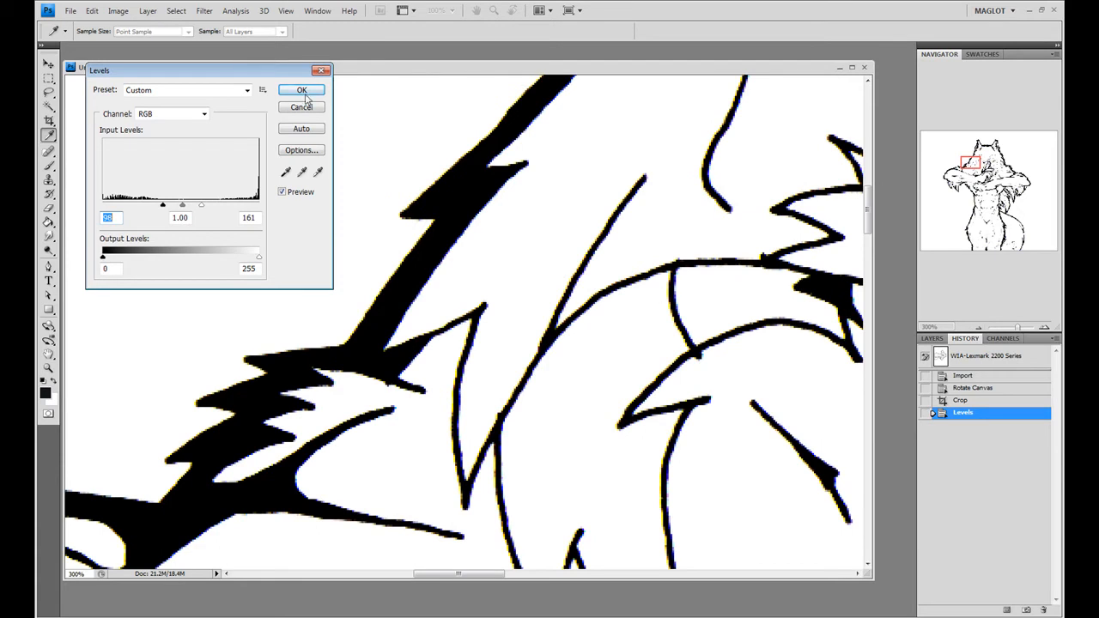
left_click(303, 89)
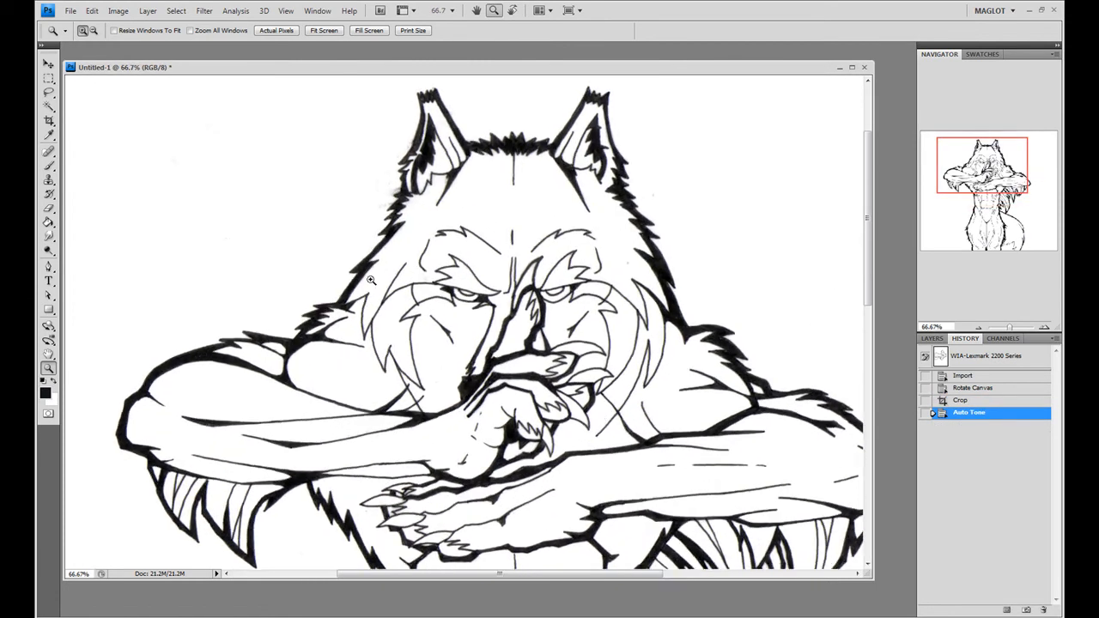
Step: Dodge the grey specks beside the left ear with Range limited to Highlights
left_click(371, 282)
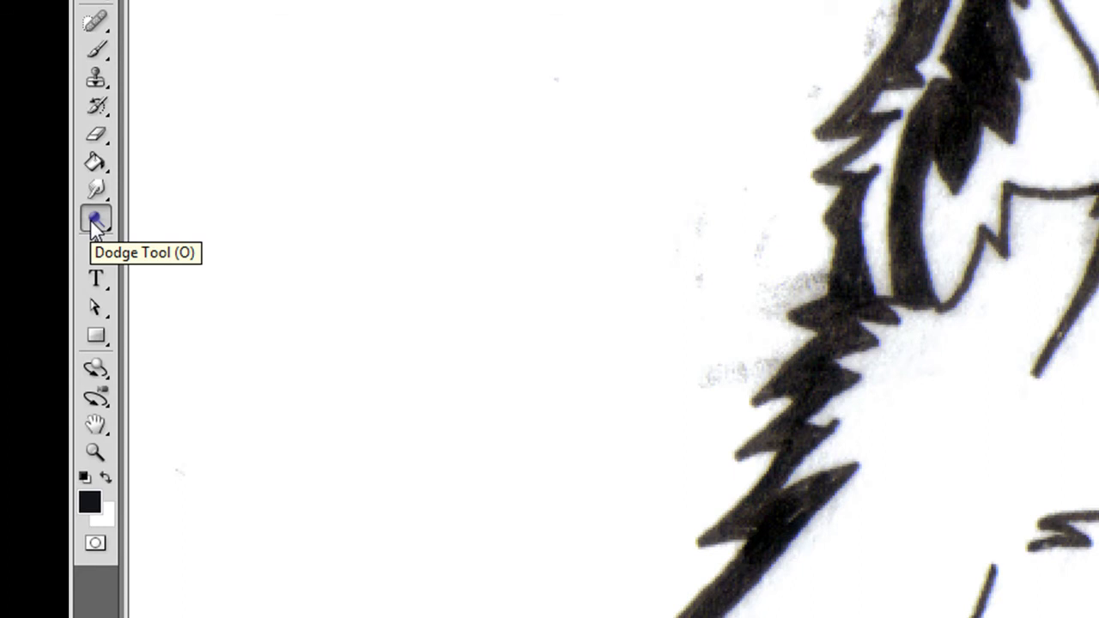
left_click(96, 220)
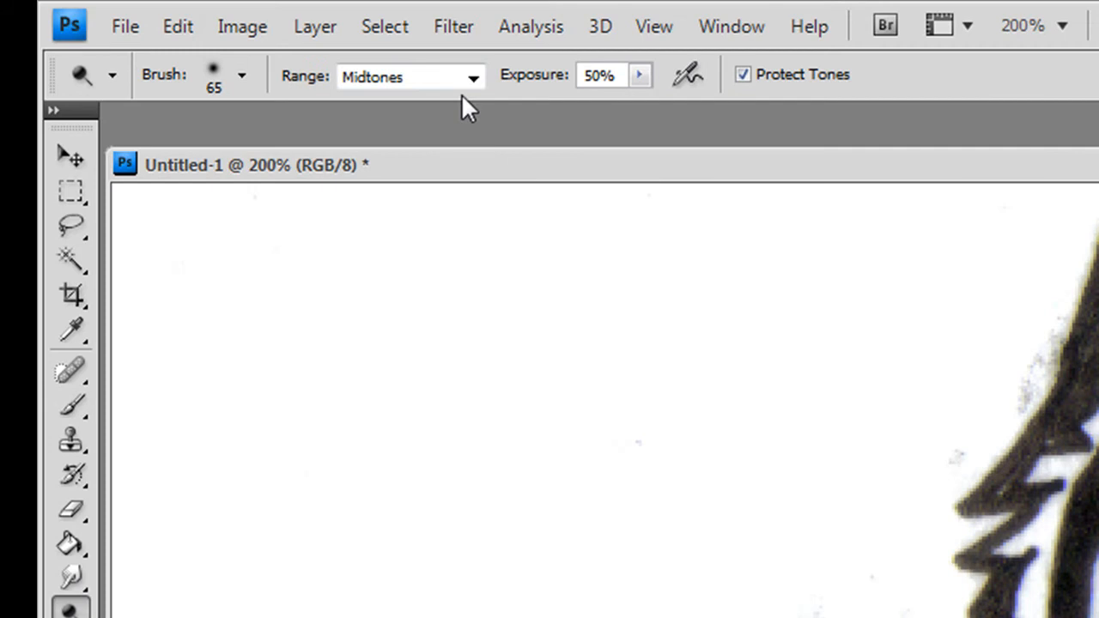
left_click(471, 76)
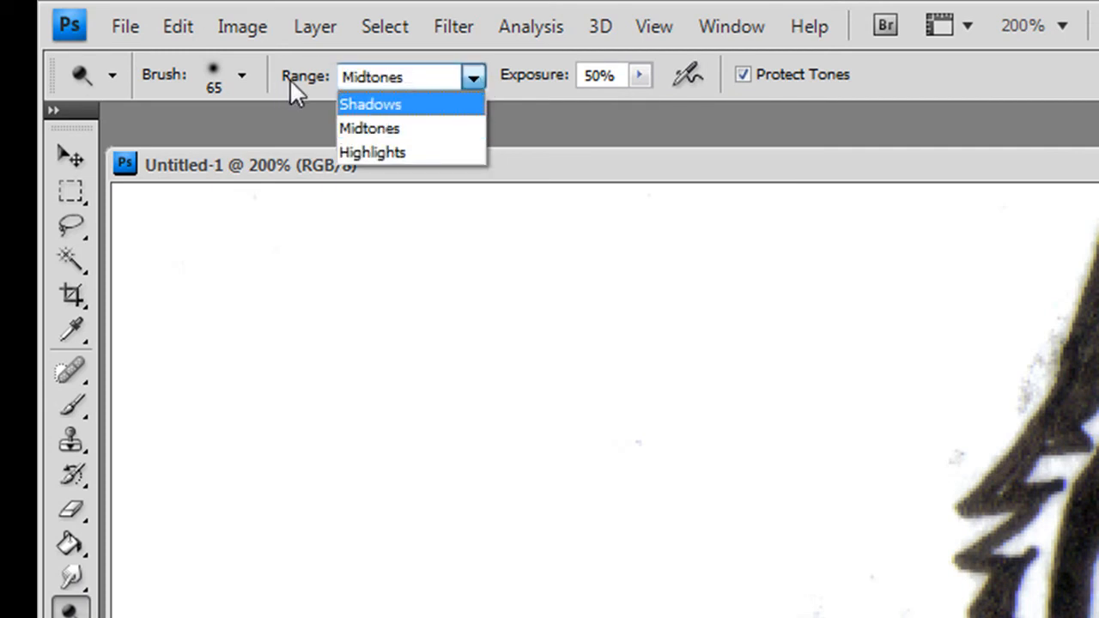
left_click(370, 151)
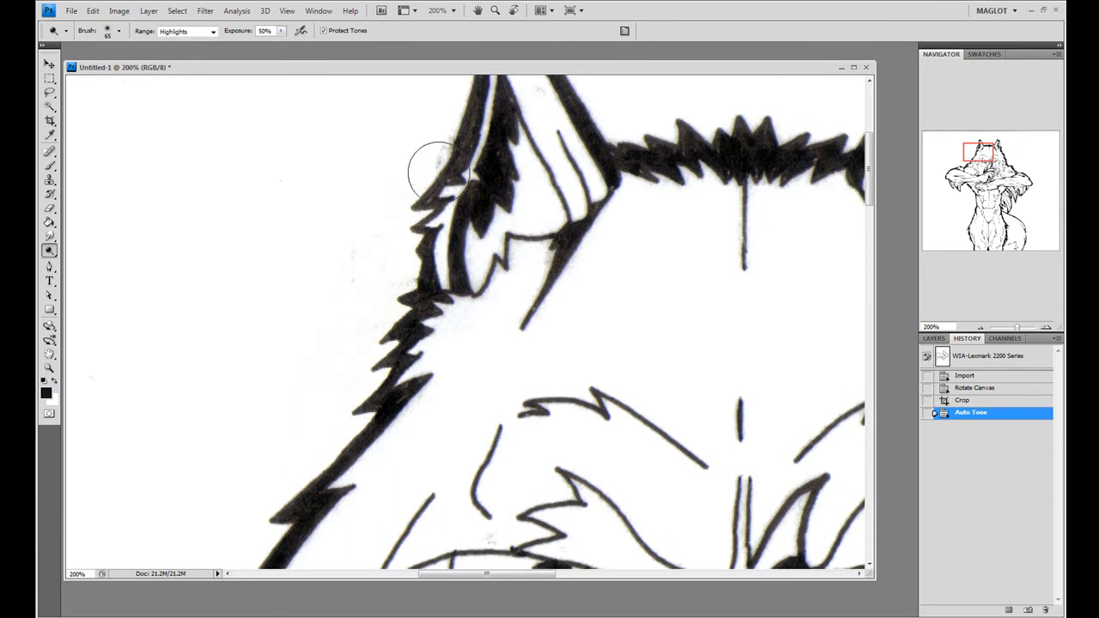
left_click_drag(438, 172, 494, 278)
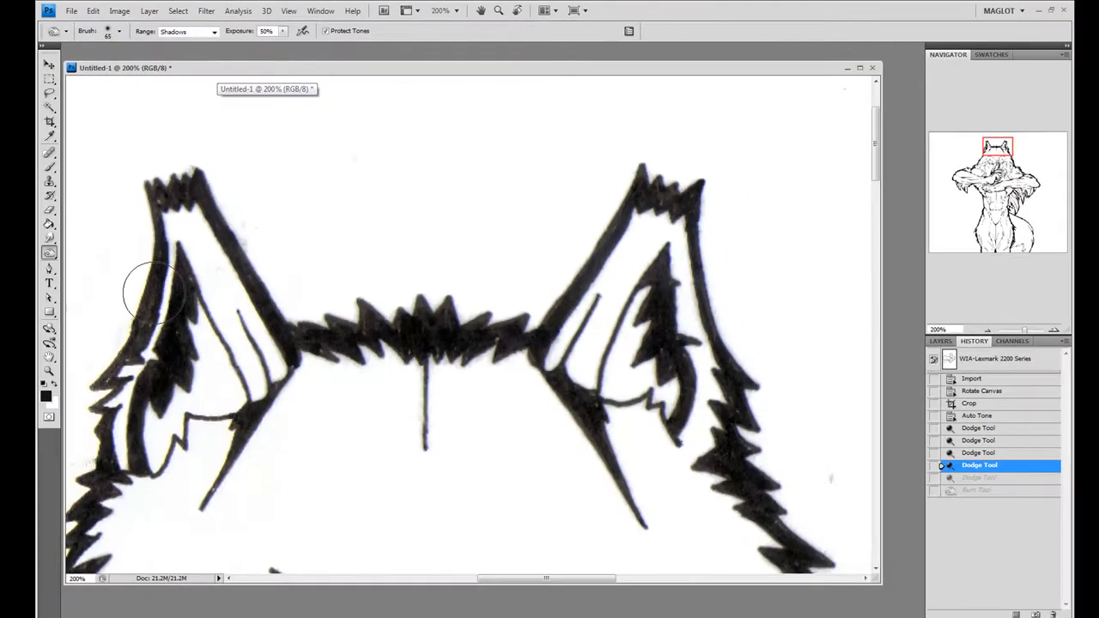
Step: Burn the fur along the top of the head and right ear, then discard those strokes in History
left_click_drag(155, 283, 151, 343)
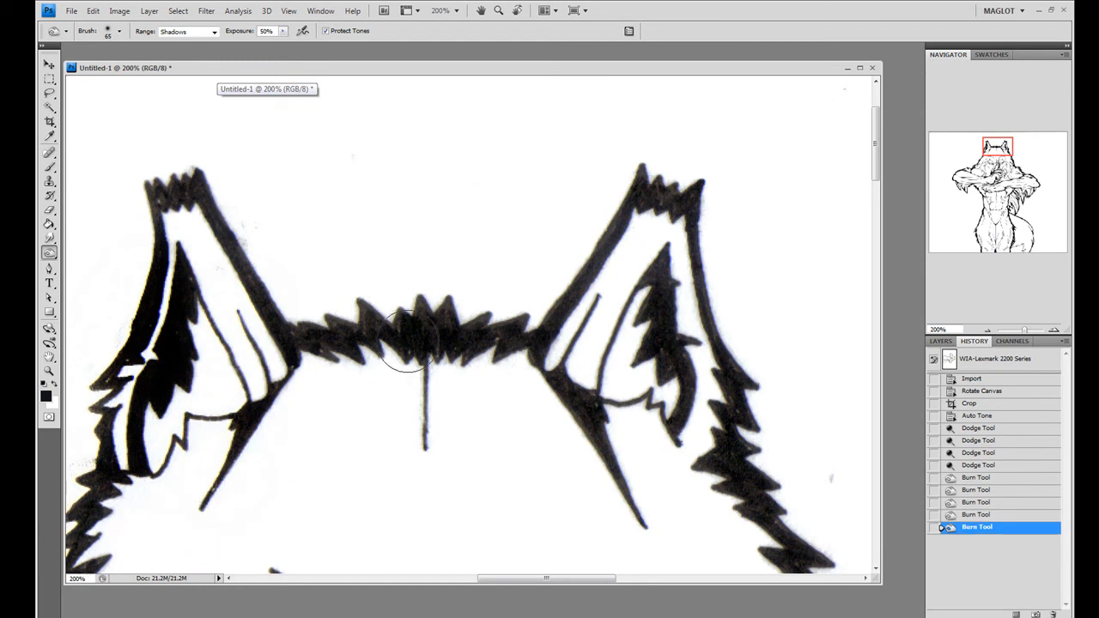
left_click_drag(412, 344, 541, 343)
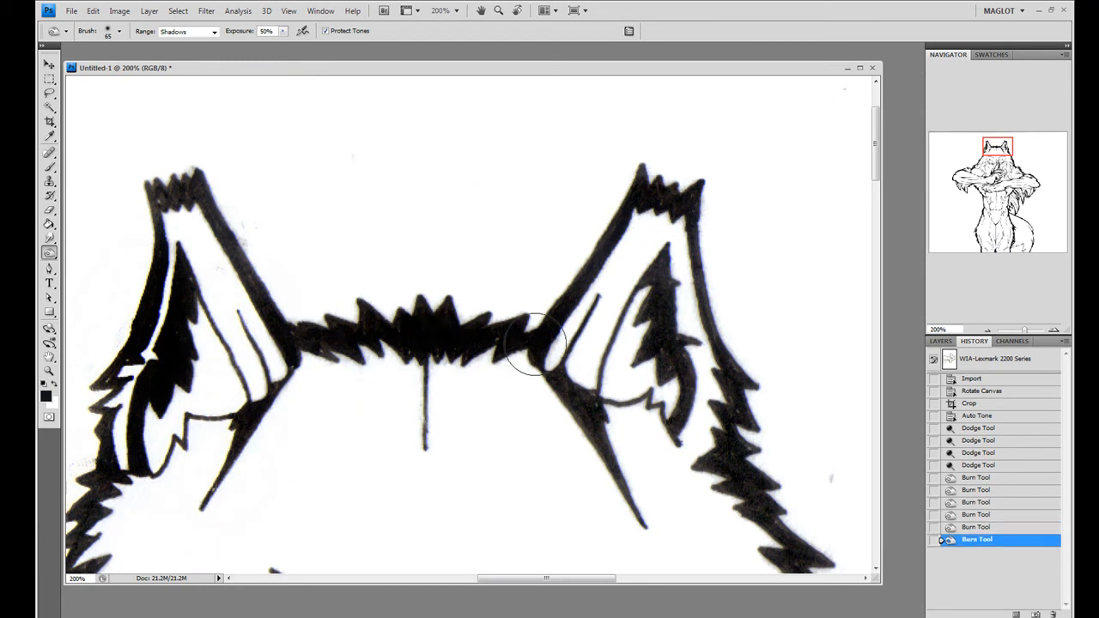
left_click(529, 347)
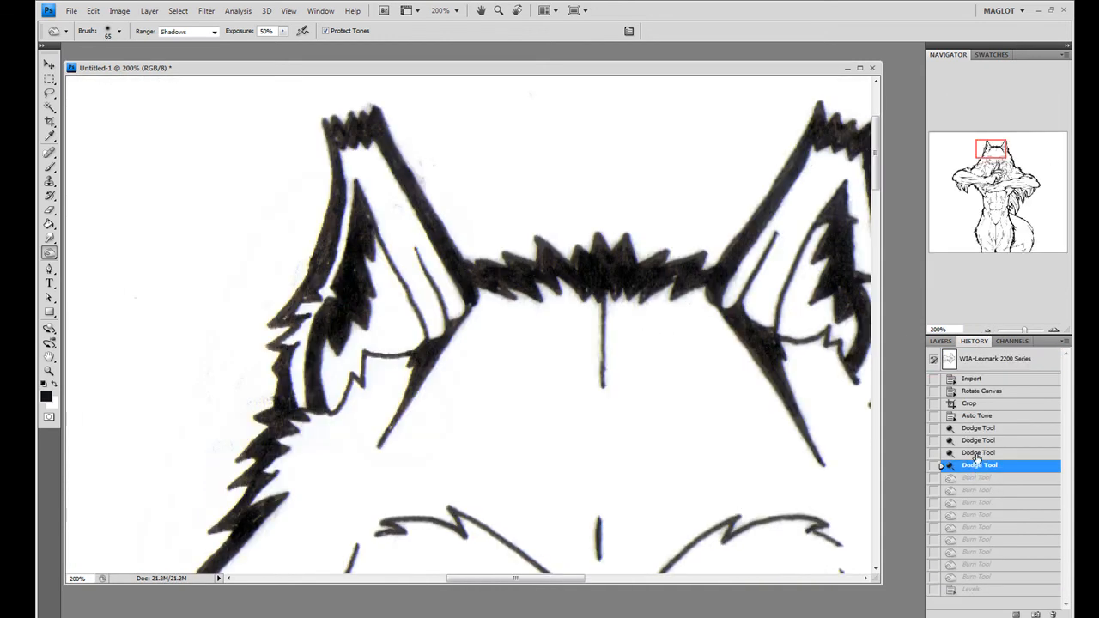
Step: Step back to the Auto Tone state and save as maximum-quality JPEG inked01.jpg in Pics
left_click(978, 415)
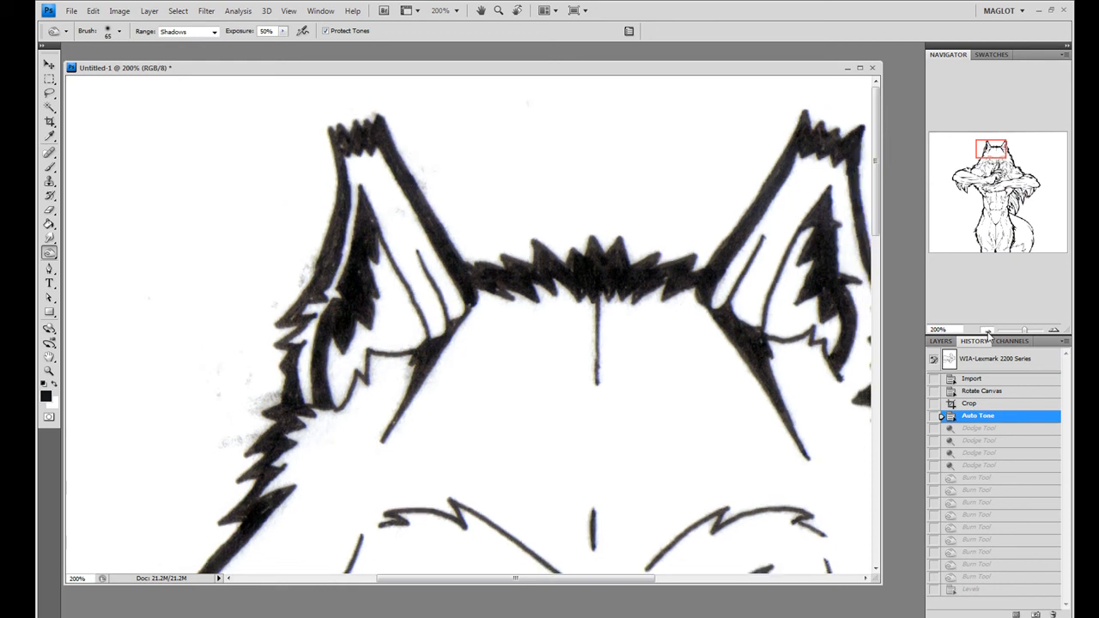
left_click(72, 10)
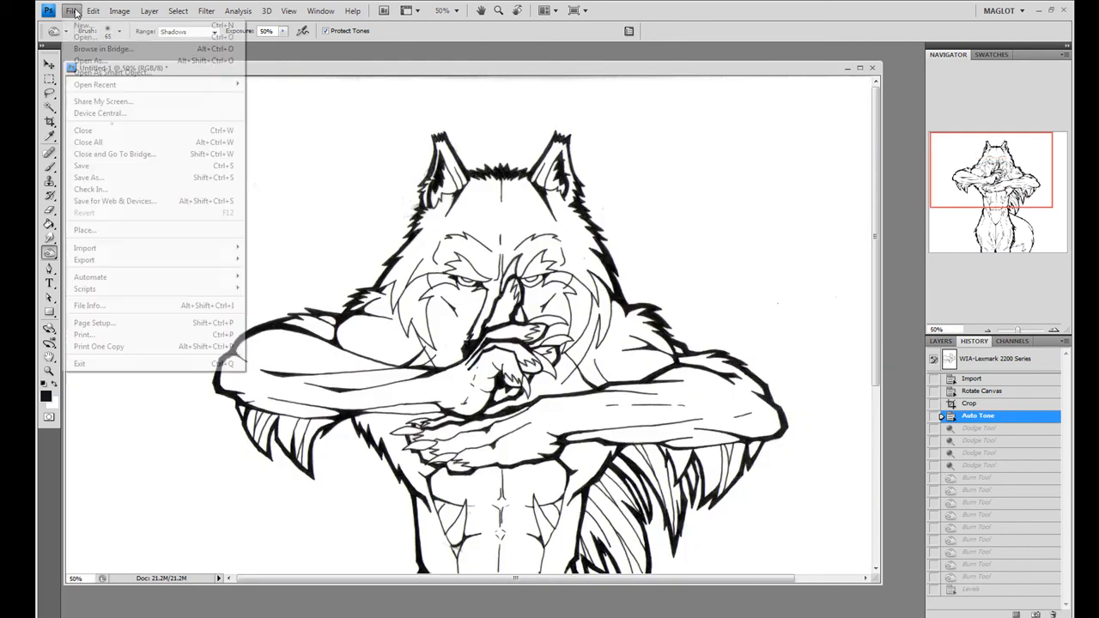
left_click(89, 177)
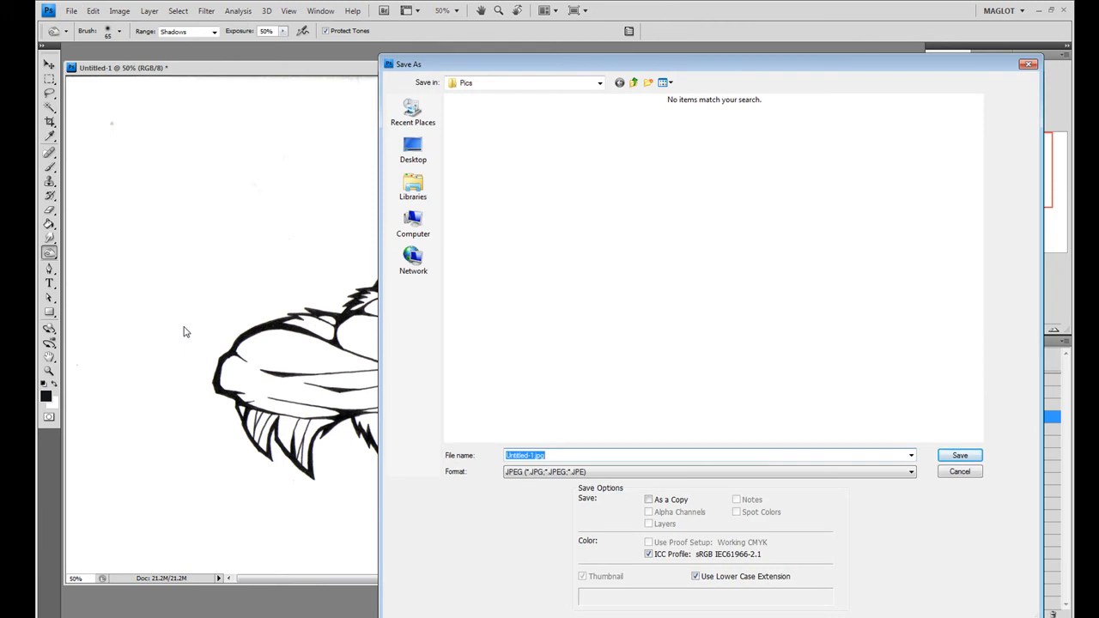
left_click(958, 455)
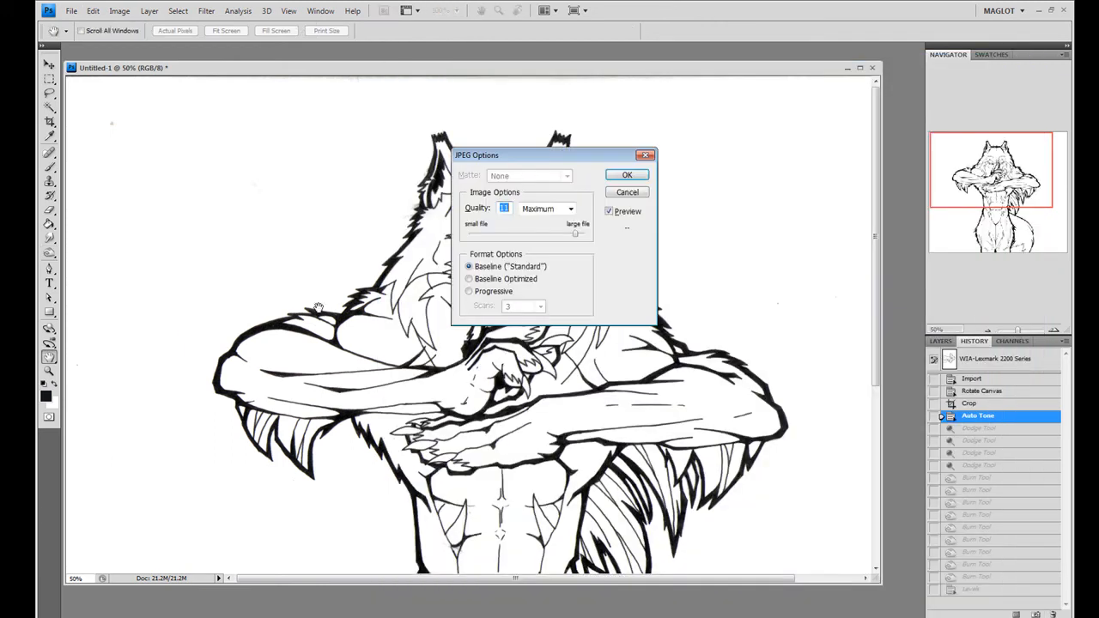
left_click(627, 175)
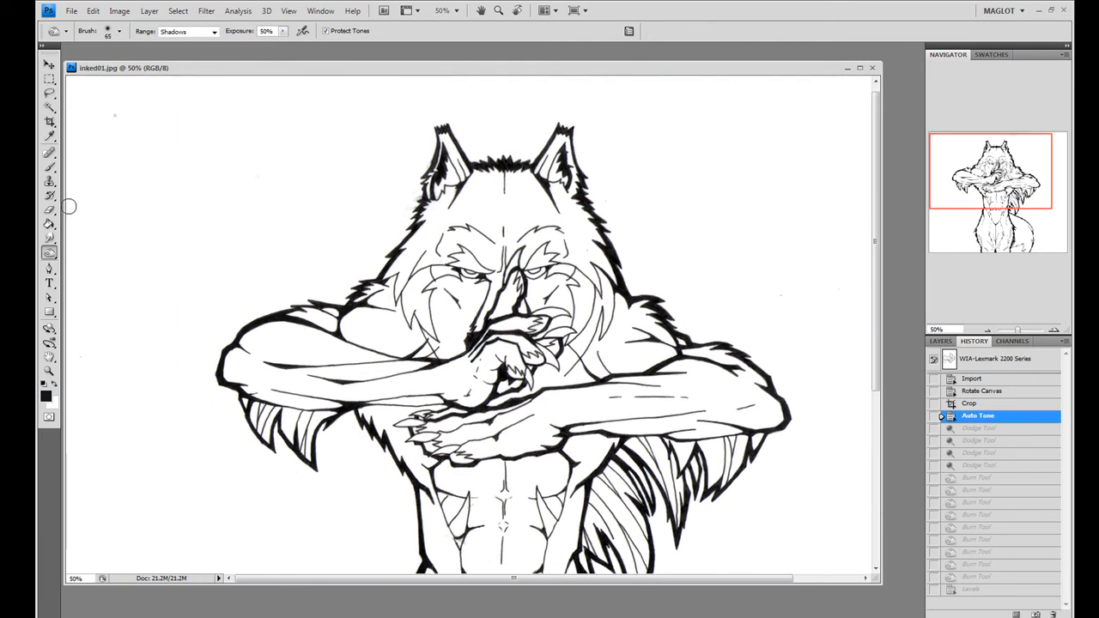
mouse_move(610, 230)
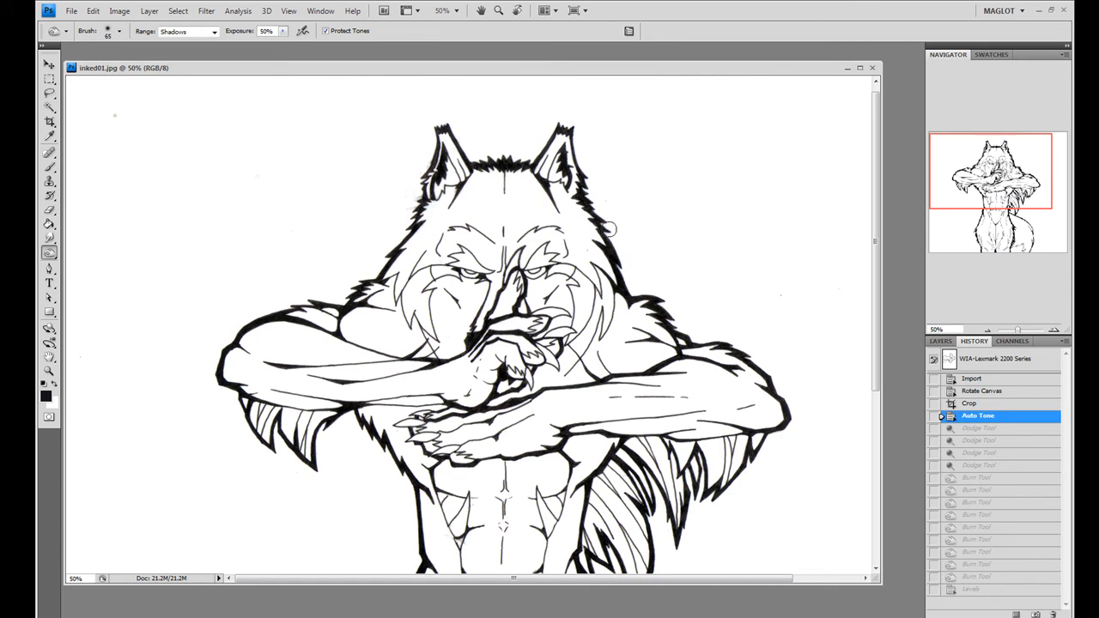
mouse_move(717, 228)
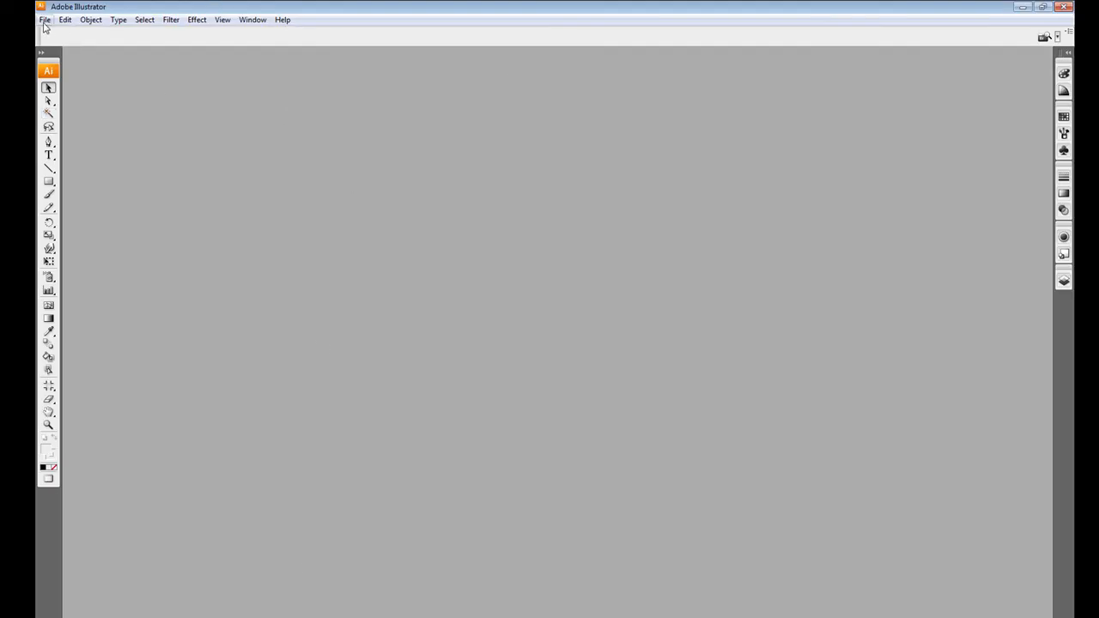
Step: Open inked01.jpg from the Pics folder in Illustrator
left_click(45, 19)
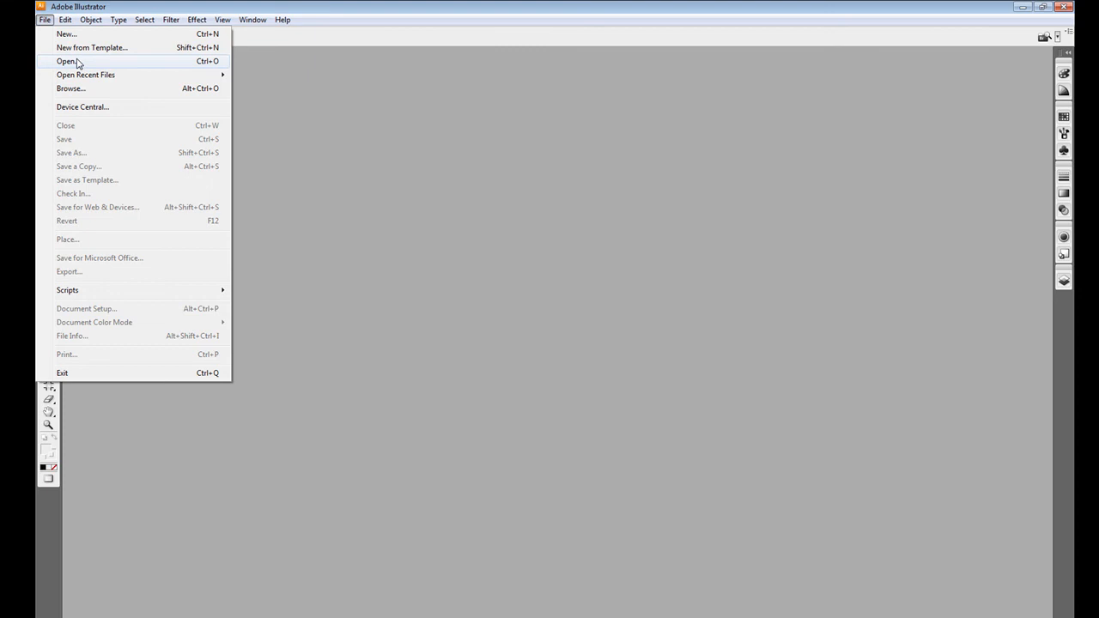
left_click(65, 62)
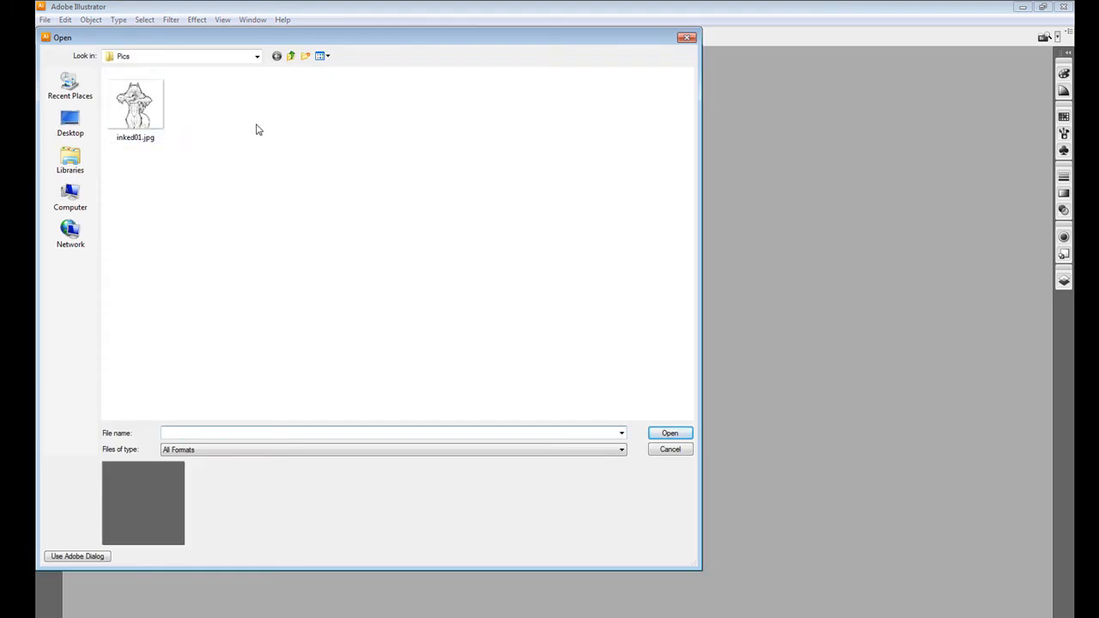
double_click(134, 103)
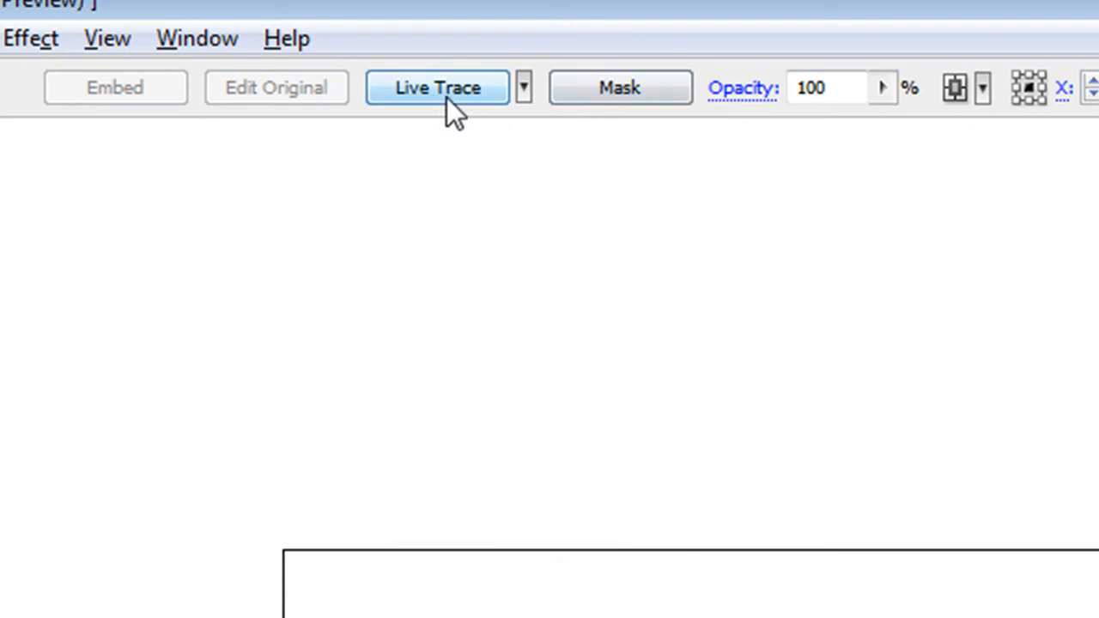
Step: Live Trace the placed drawing with the default preset and Expand it into vector paths
left_click(436, 86)
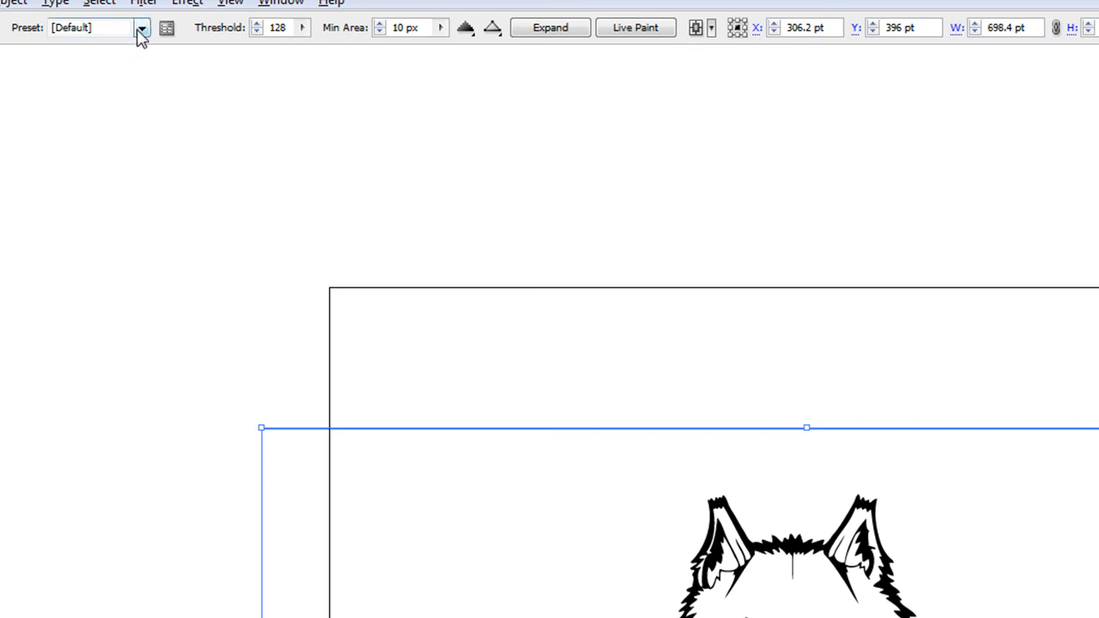
left_click(141, 27)
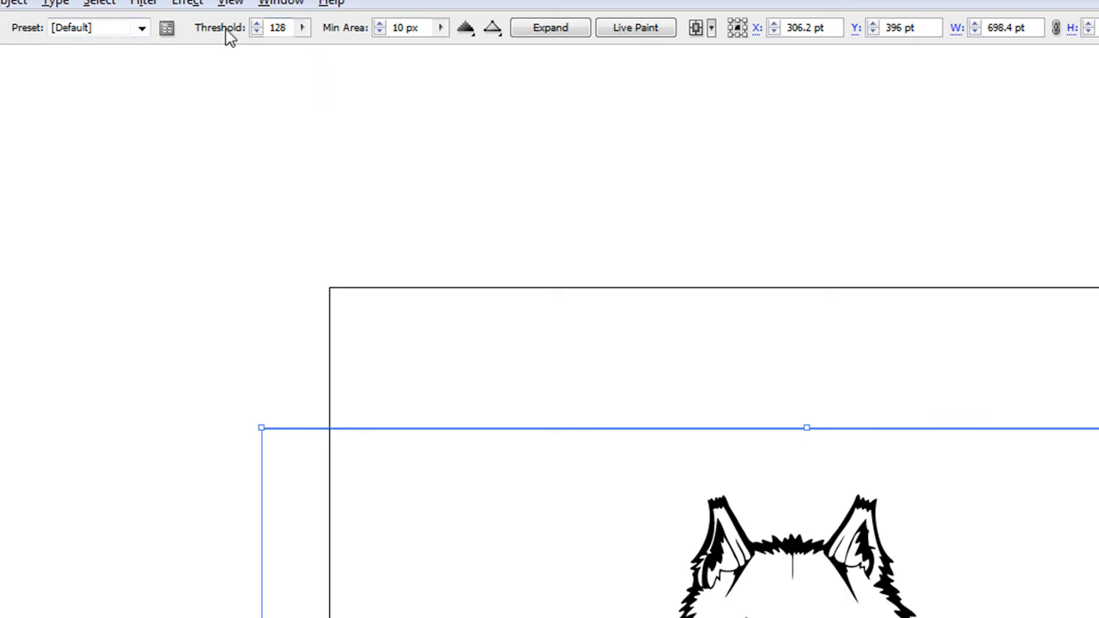
mouse_move(385, 36)
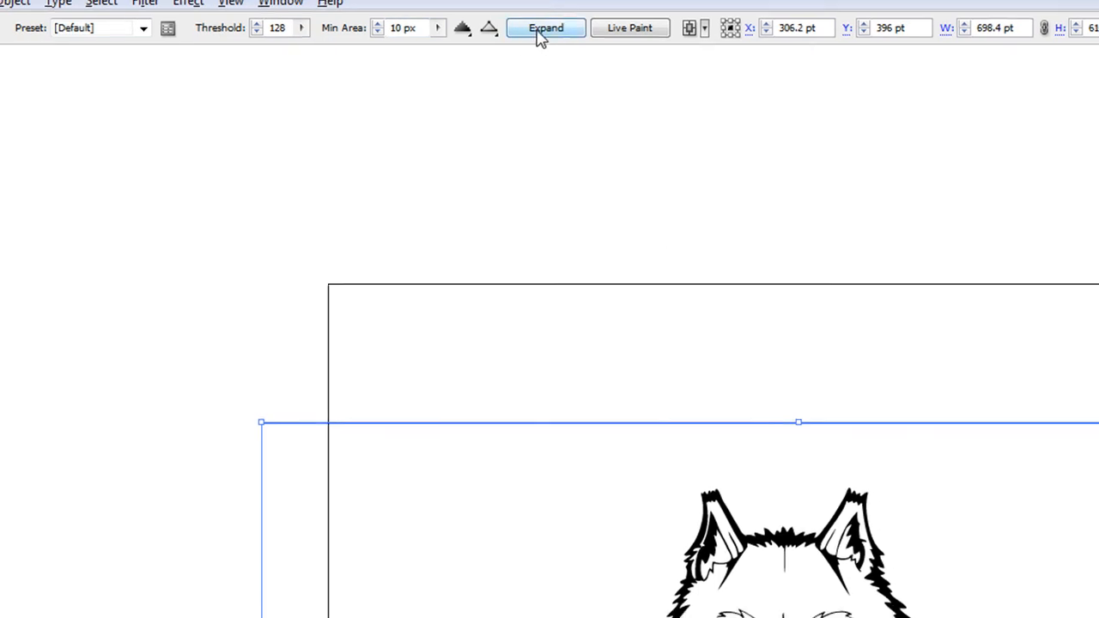
left_click(546, 28)
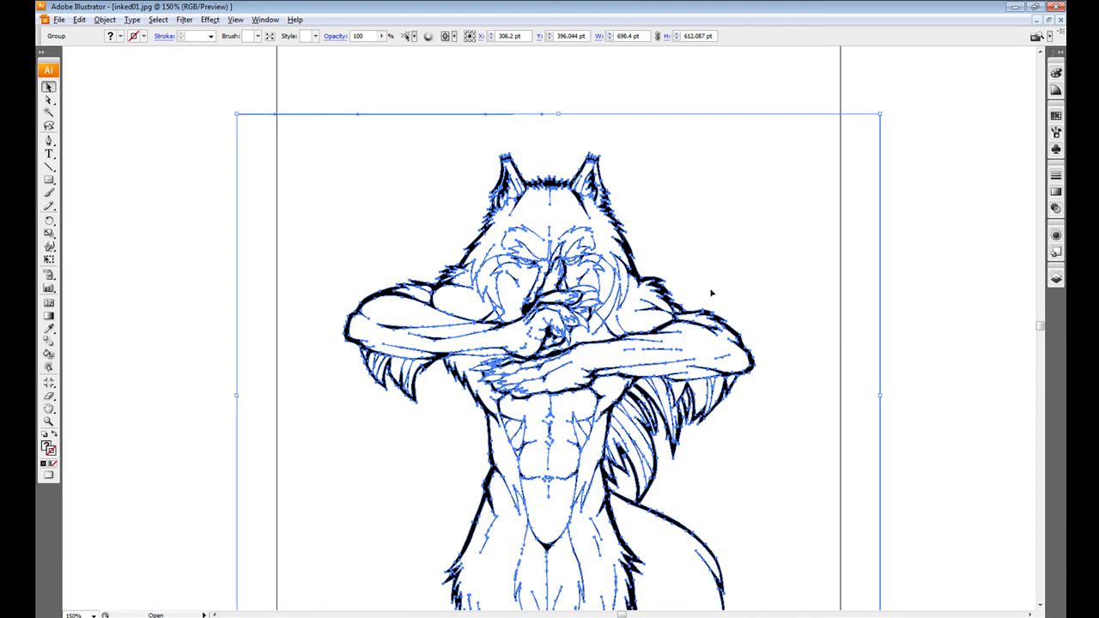
mouse_move(872, 422)
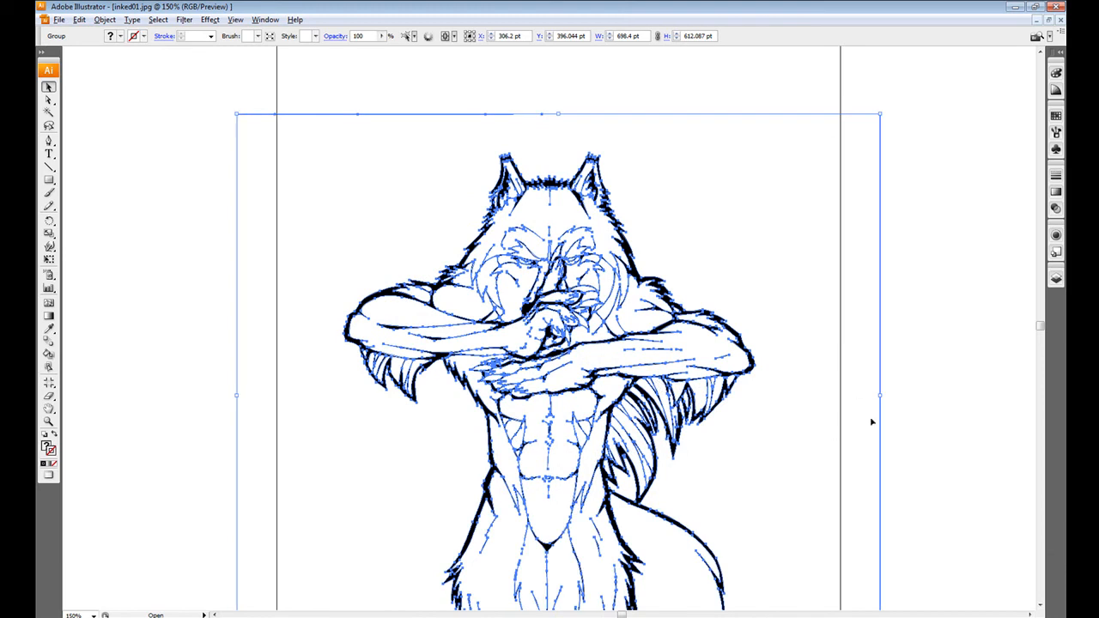
mouse_move(865, 405)
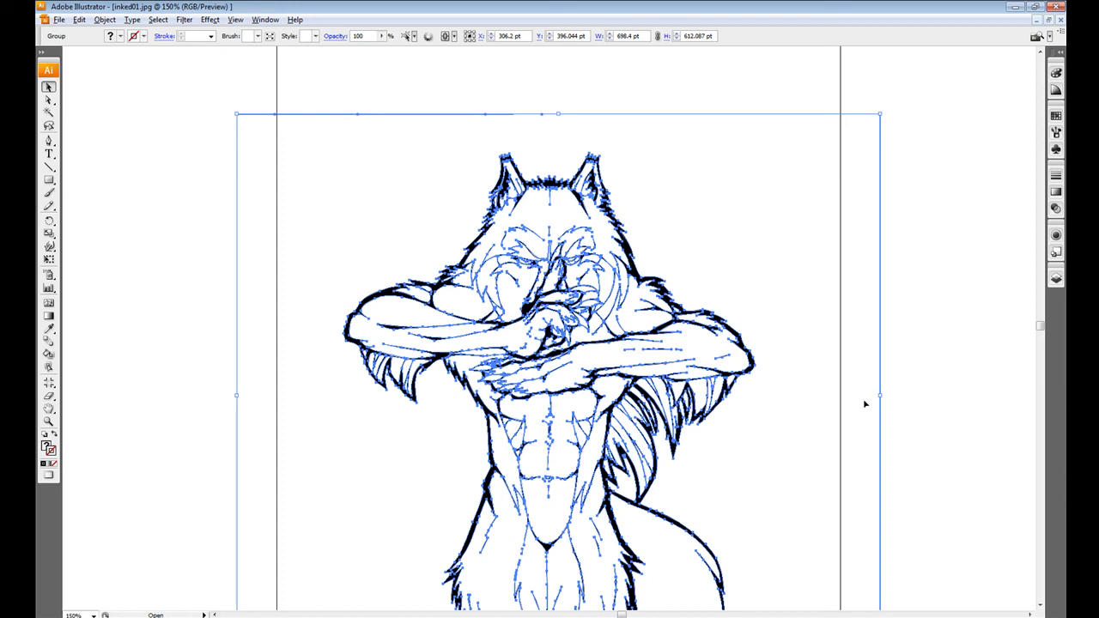
mouse_move(951, 354)
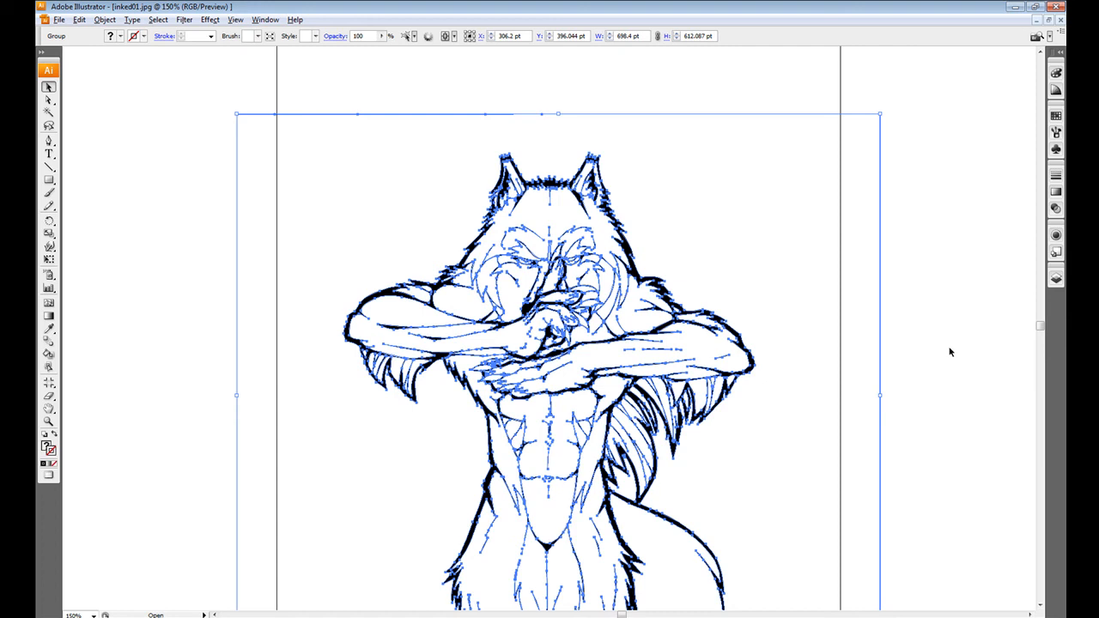
mouse_move(743, 275)
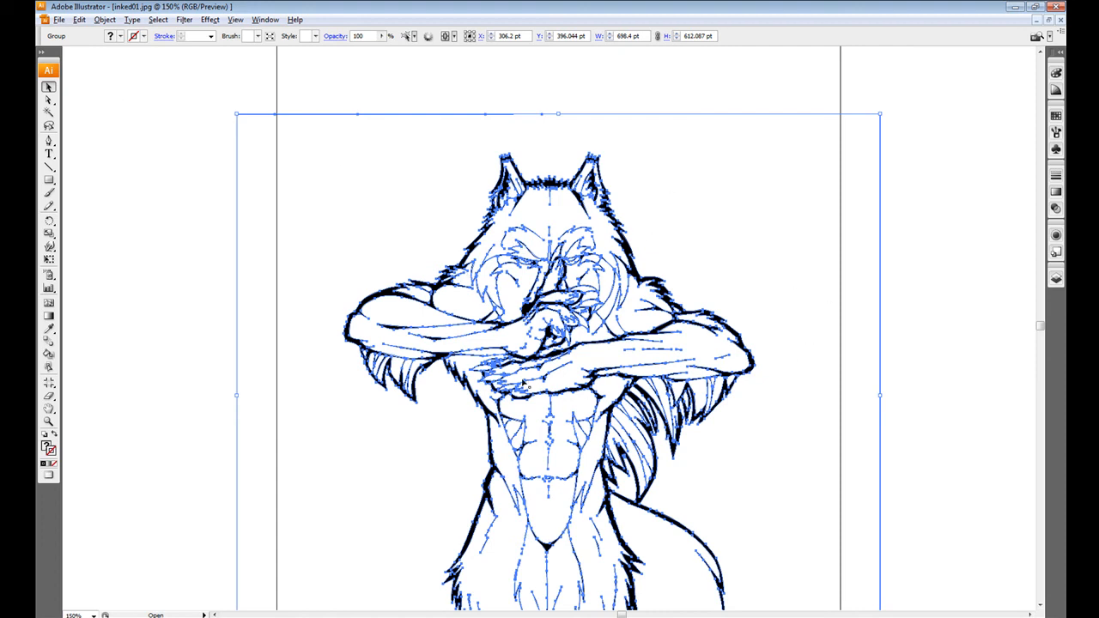
mouse_move(604, 268)
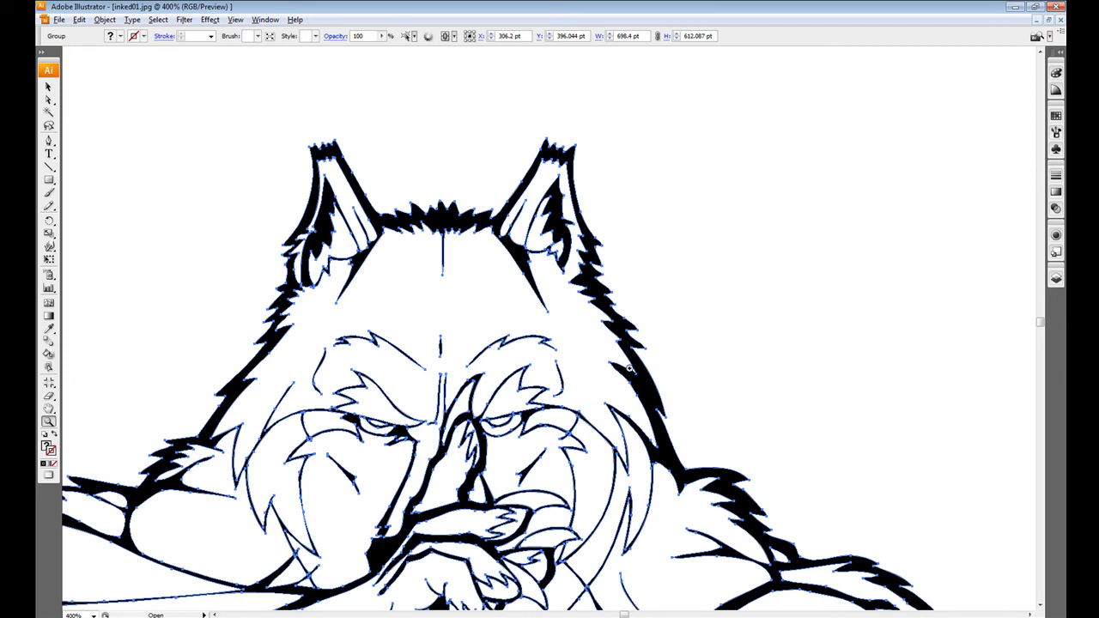
mouse_move(560, 224)
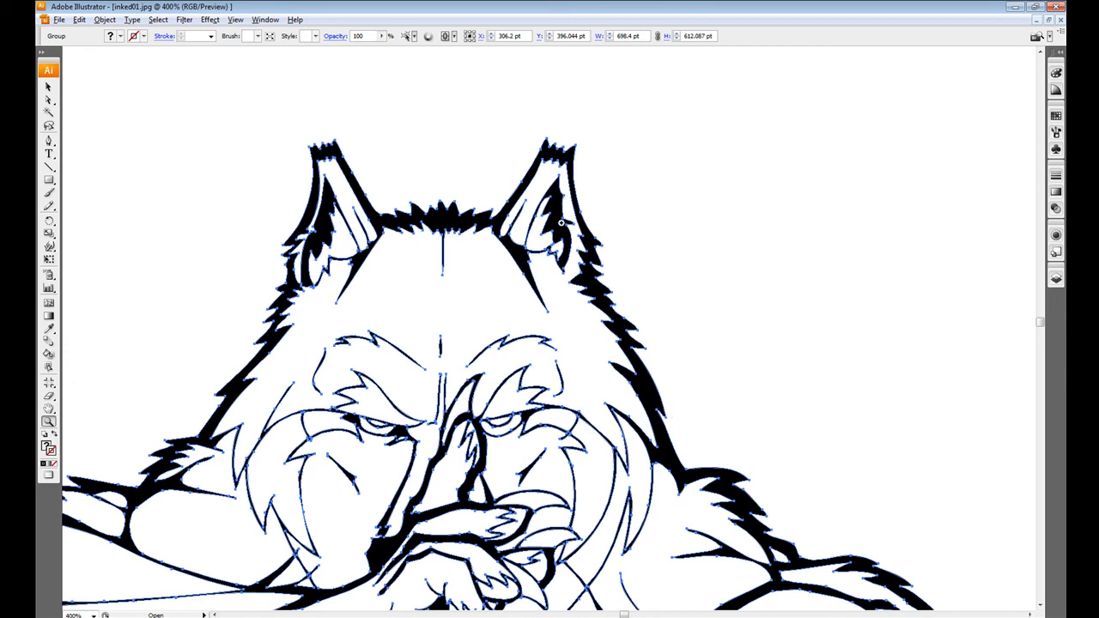
mouse_move(194, 451)
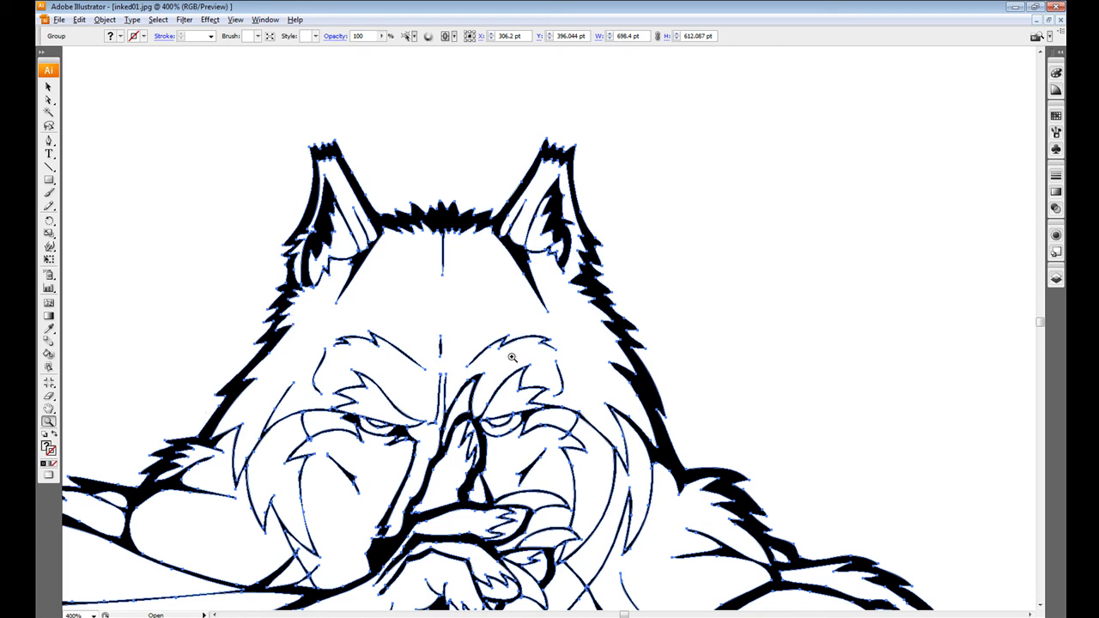
mouse_move(714, 388)
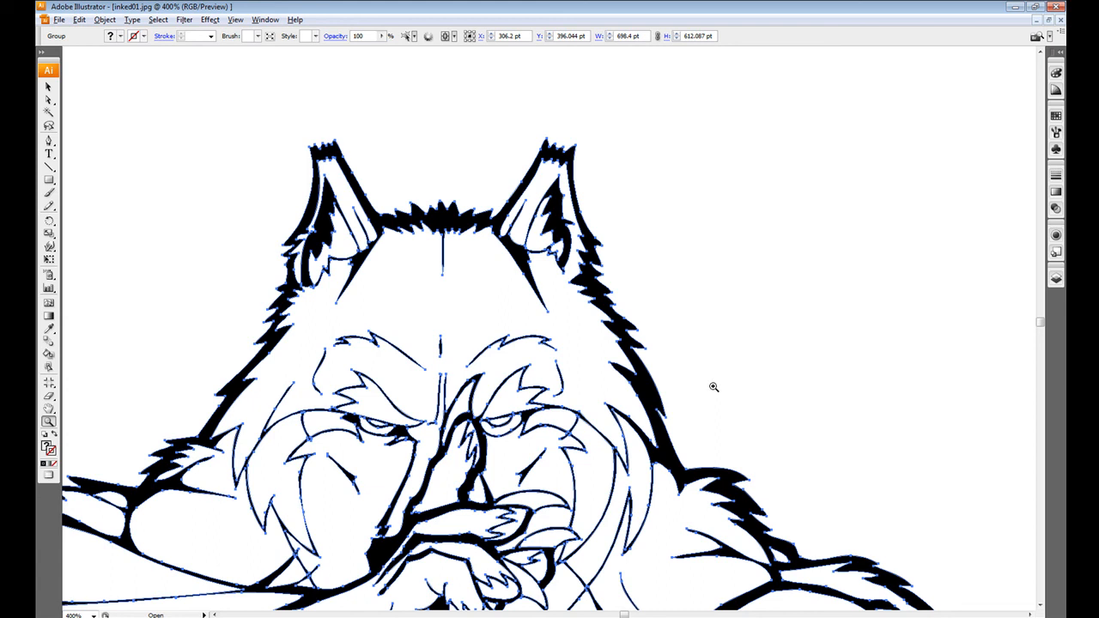
mouse_move(600, 347)
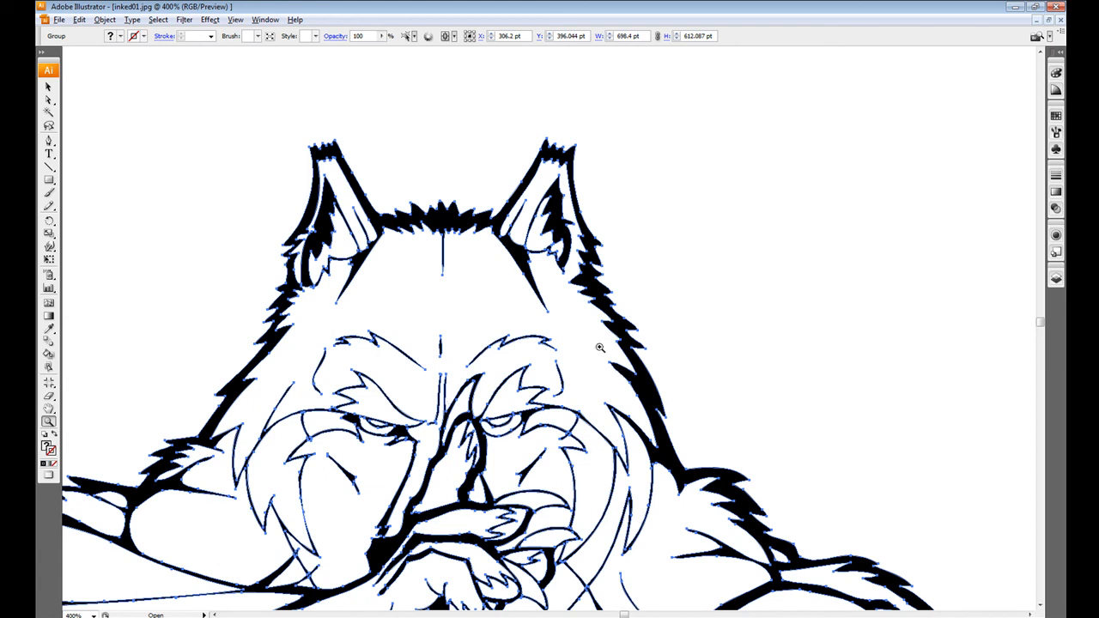
mouse_move(127, 61)
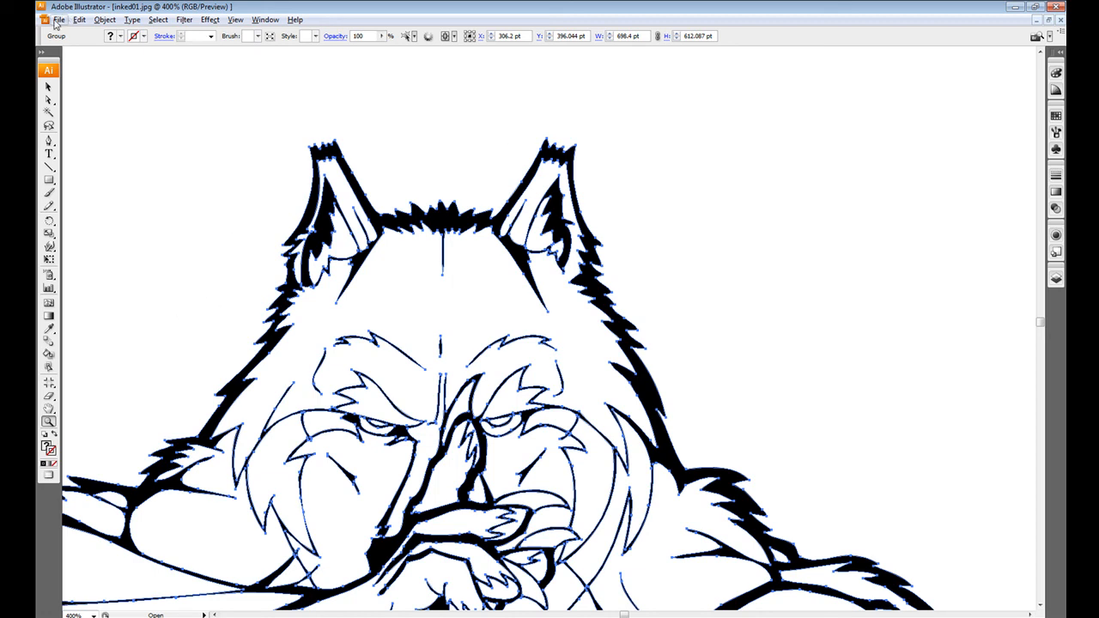
Step: Save the traced artwork as an Adobe Illustrator (*.AI) file with default options
left_click(59, 19)
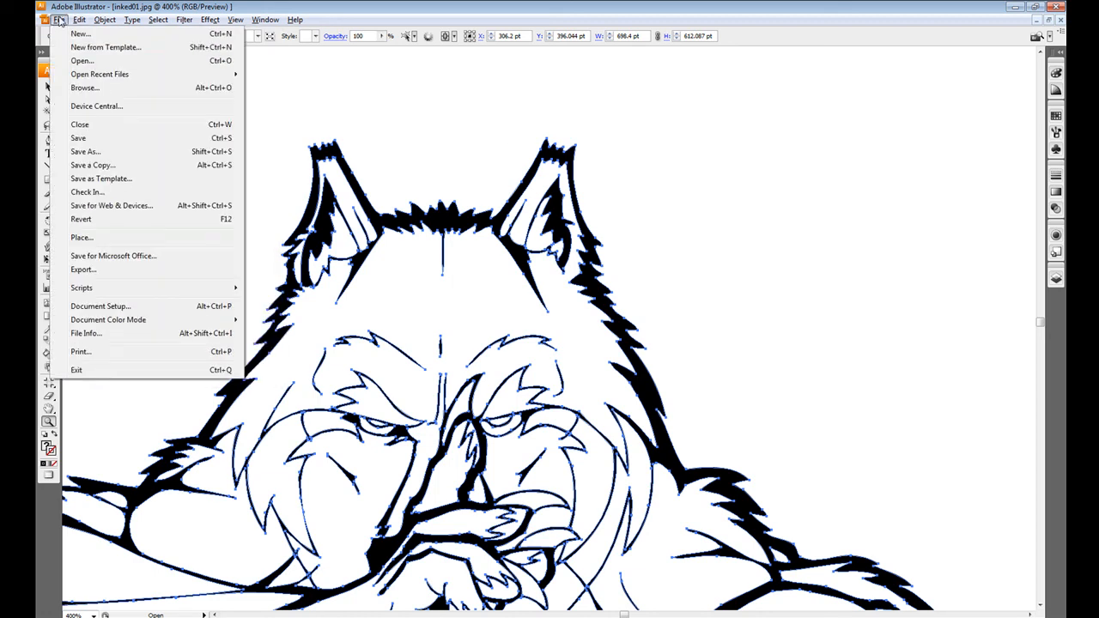
left_click(86, 151)
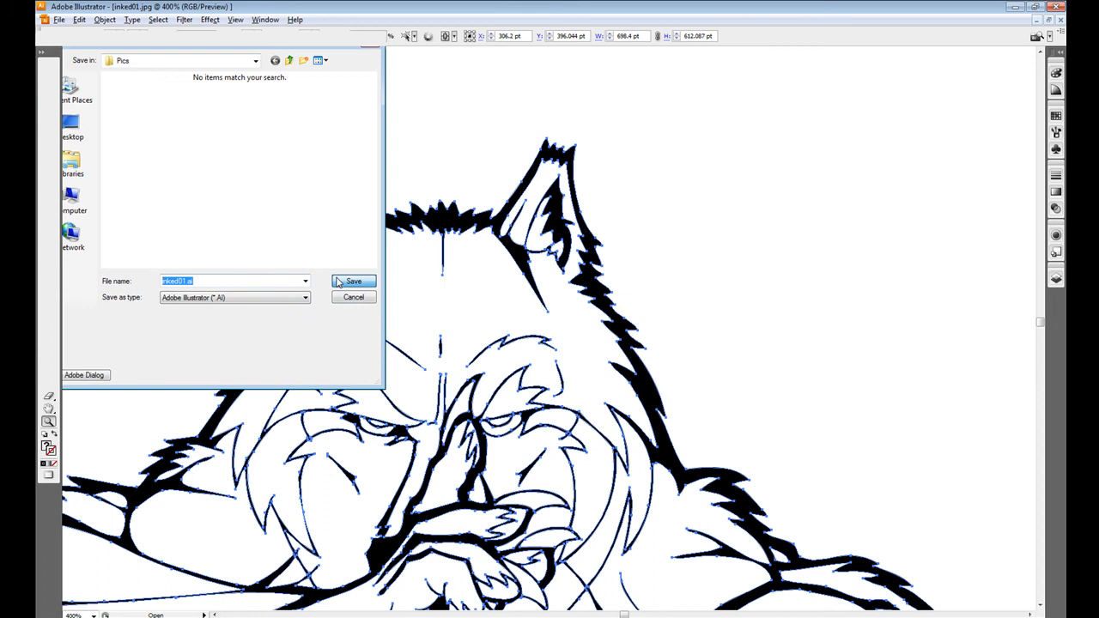
left_click(353, 282)
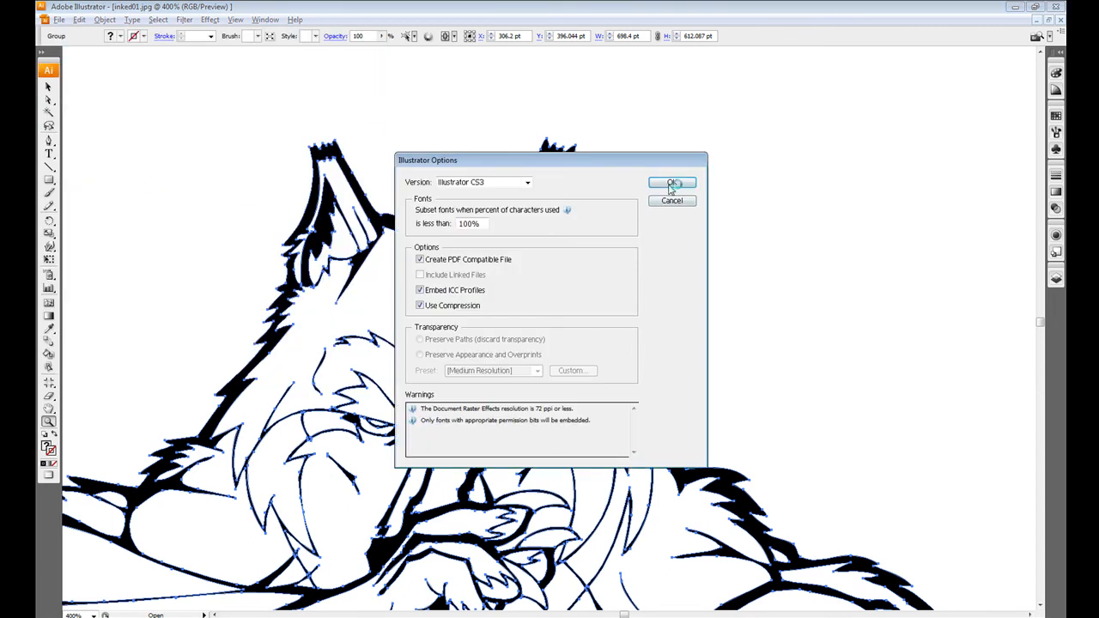
left_click(672, 182)
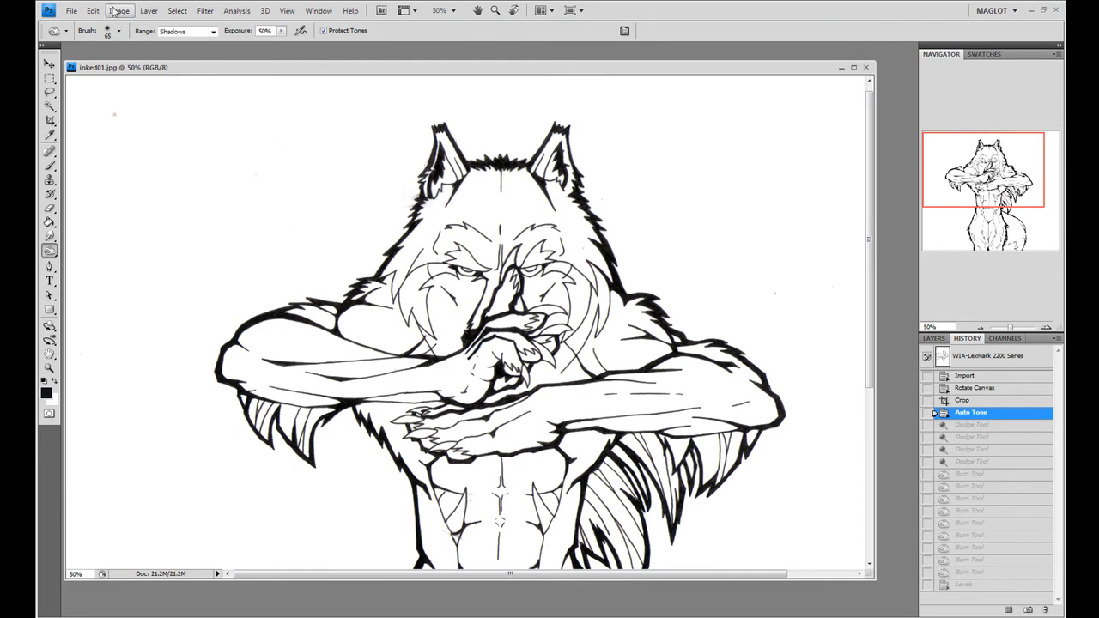
Step: Import inked01.ai via File > Open as a new 300 pixels/inch image
left_click(72, 10)
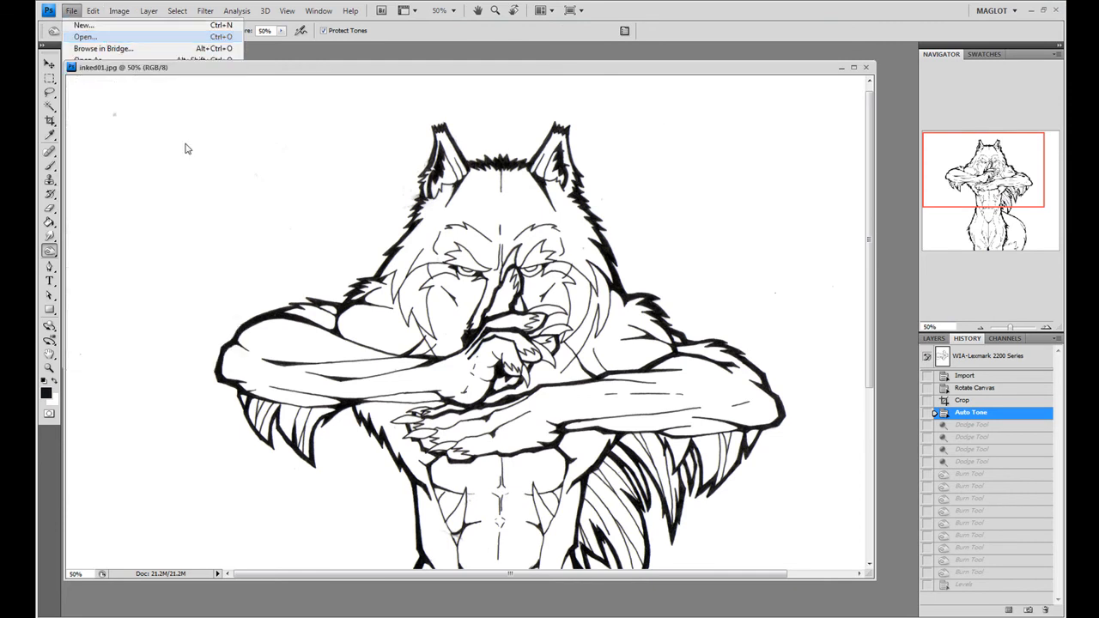
left_click(84, 36)
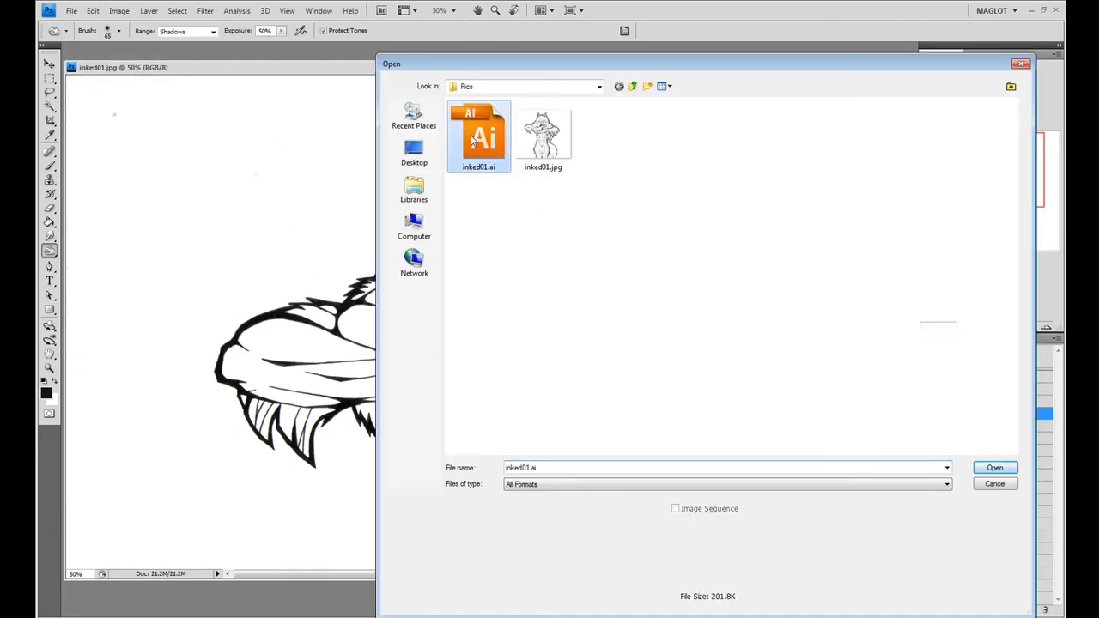
left_click(992, 467)
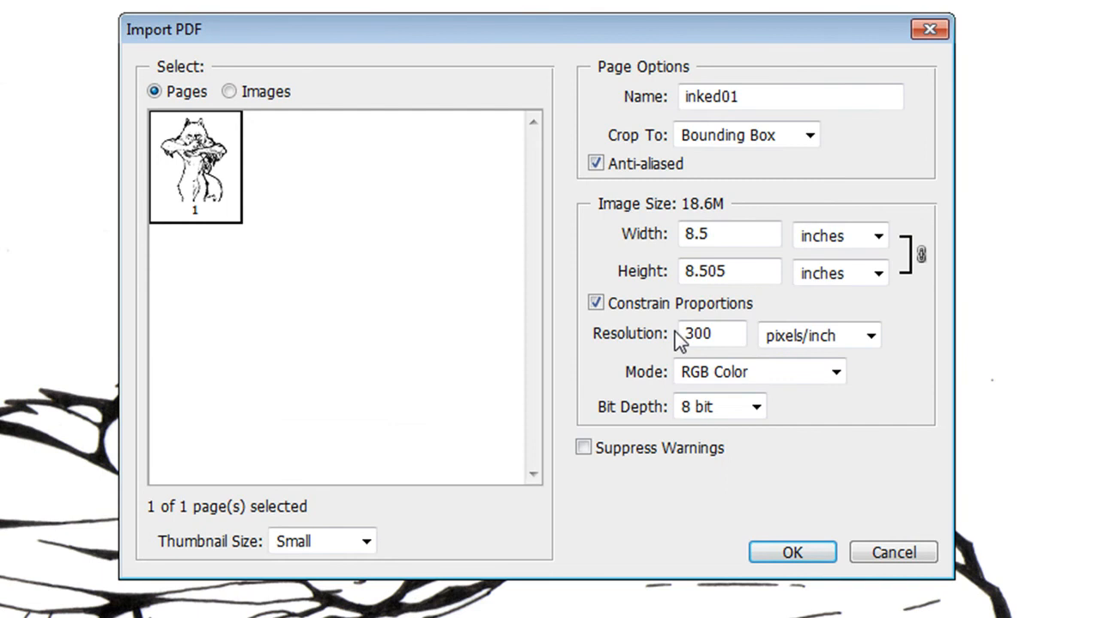
left_click(710, 333)
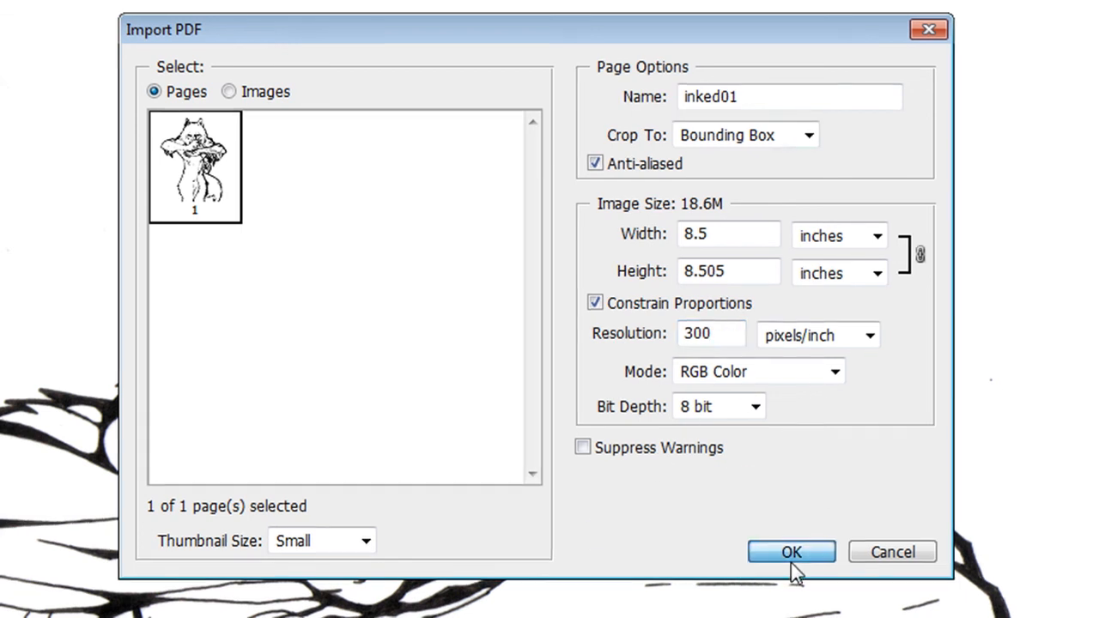
left_click(790, 553)
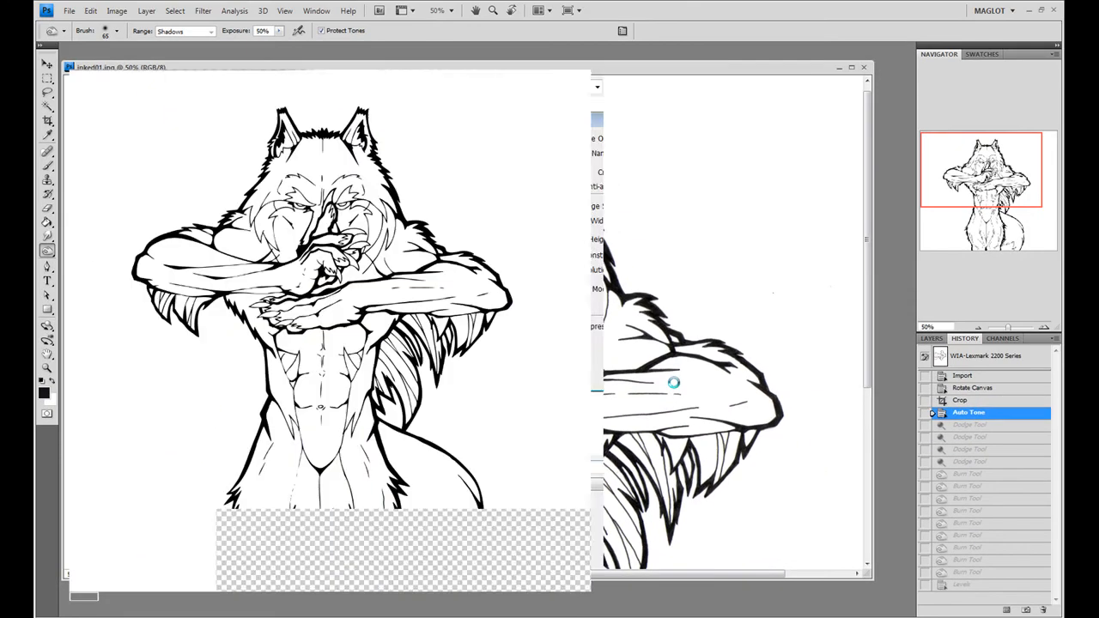